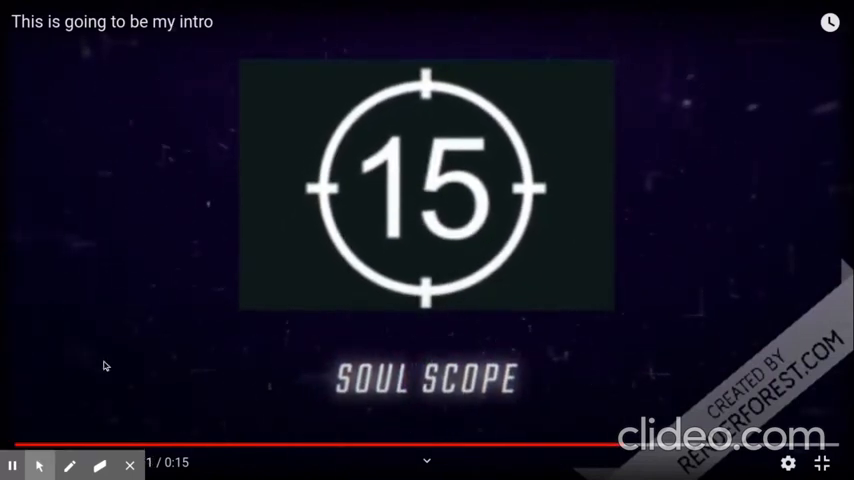
{"action": "mouse_move", "coordinate": [58, 426]}
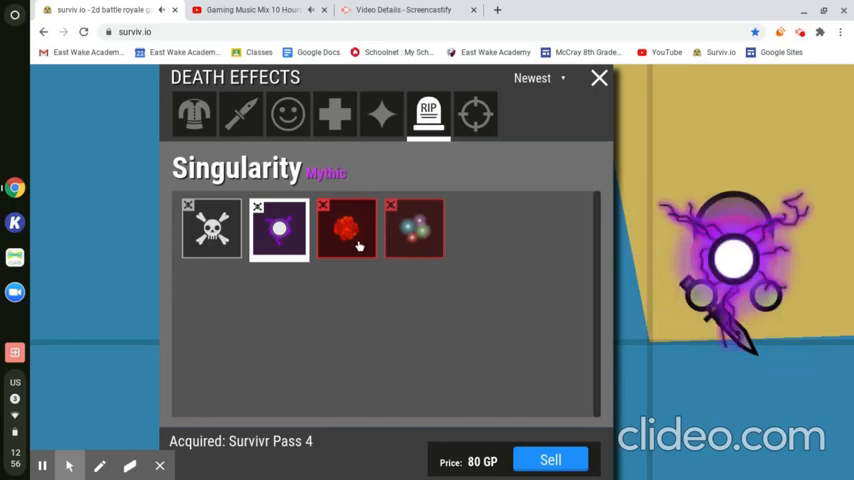
Compare the Wizardry and Default death effects, ending on Wizardry
{"action": "left_click", "coordinate": [414, 228]}
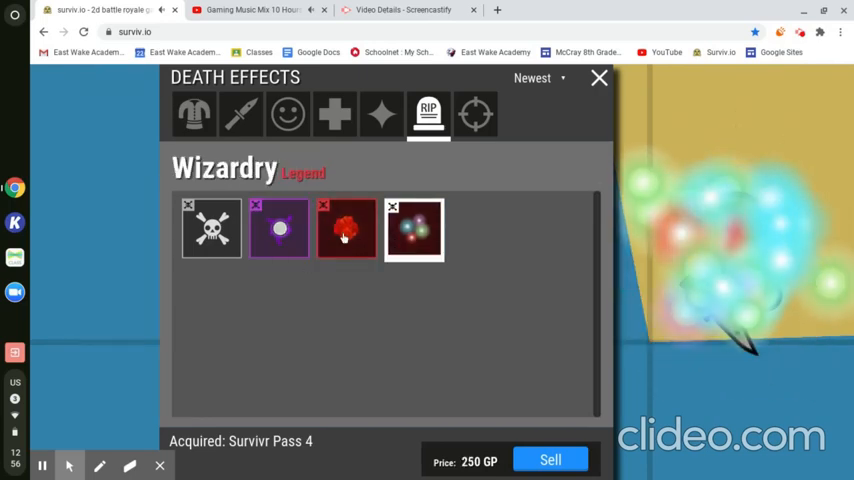
{"action": "left_click", "coordinate": [212, 228]}
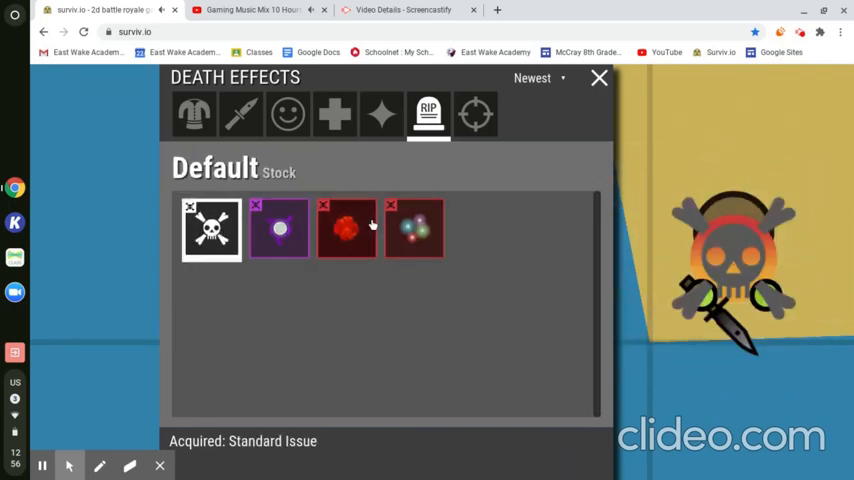
{"action": "left_click", "coordinate": [412, 228]}
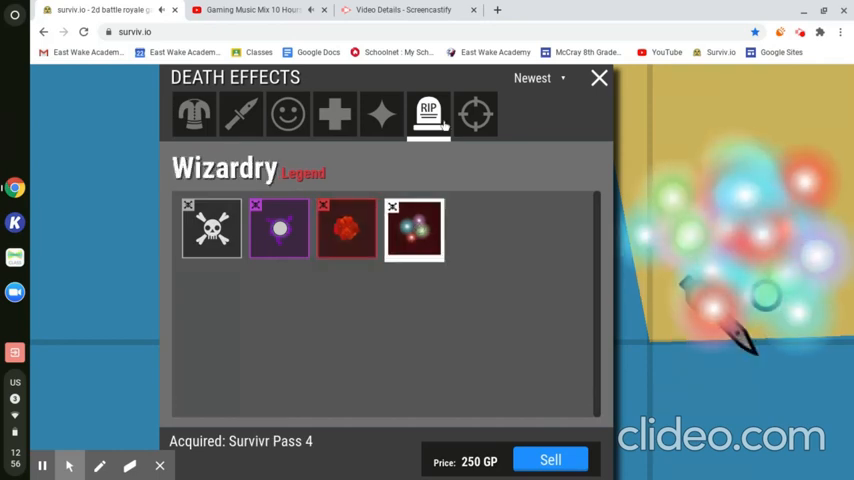
Glance at the crosshair styles, then move to the heal particles showing Blood Moon
{"action": "left_click", "coordinate": [476, 112]}
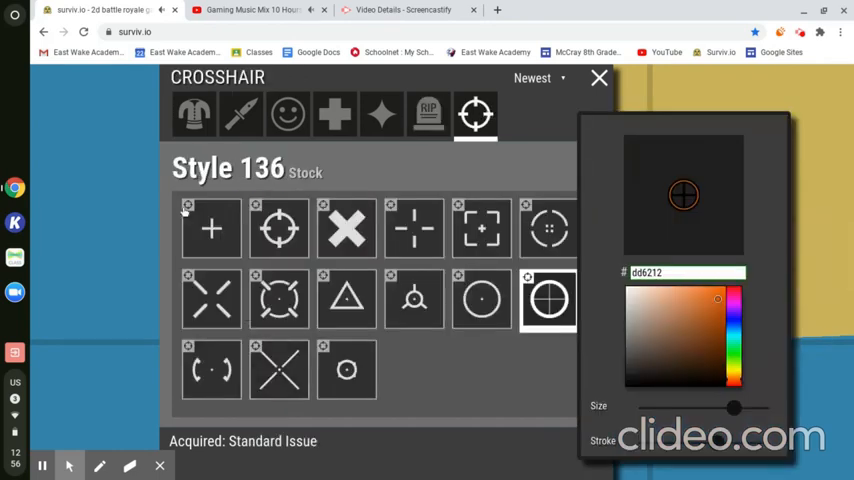
{"action": "left_click", "coordinate": [428, 112]}
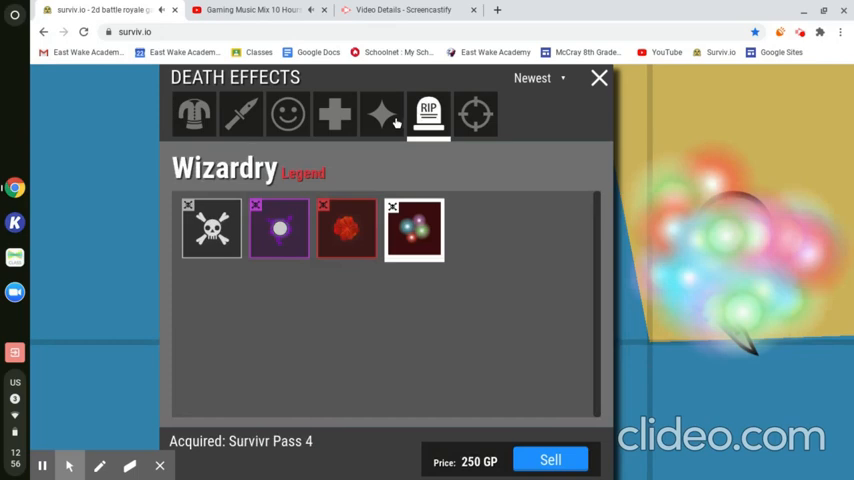
{"action": "left_click", "coordinate": [336, 112]}
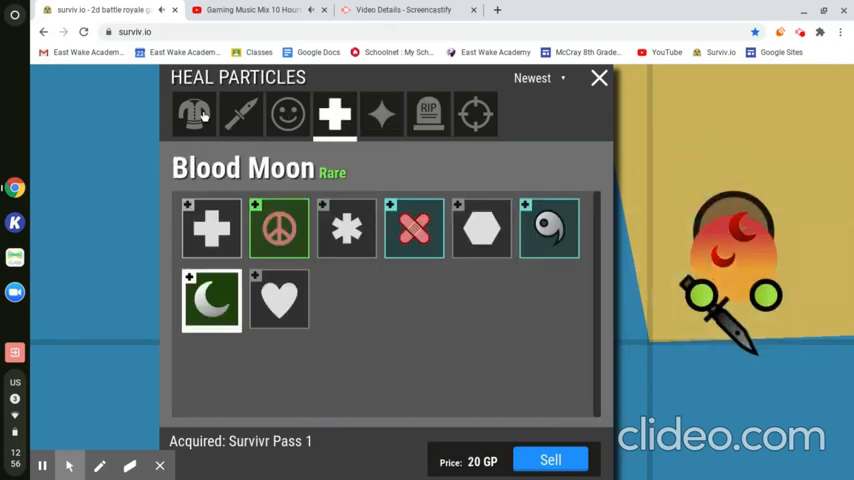
Try the Cold Magma and Space Dude outfits and keep Cold Magma
{"action": "left_click", "coordinate": [194, 112]}
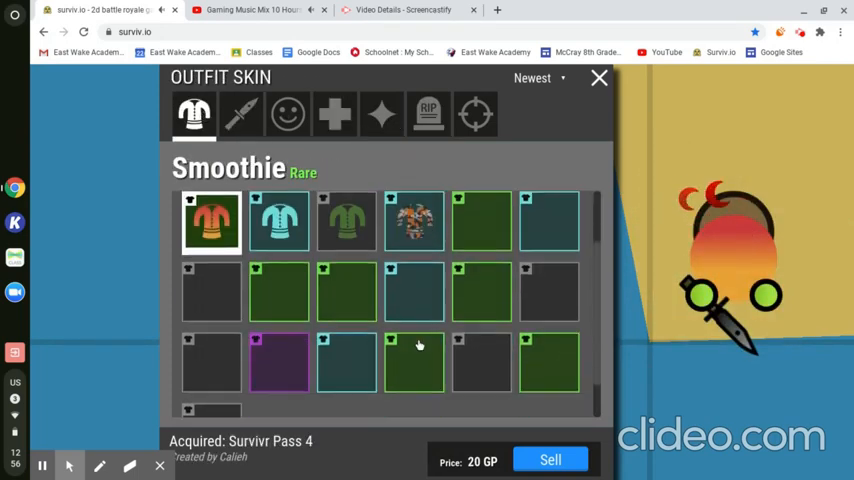
{"action": "scroll", "scroll_direction": "up", "scroll_amount": 3}
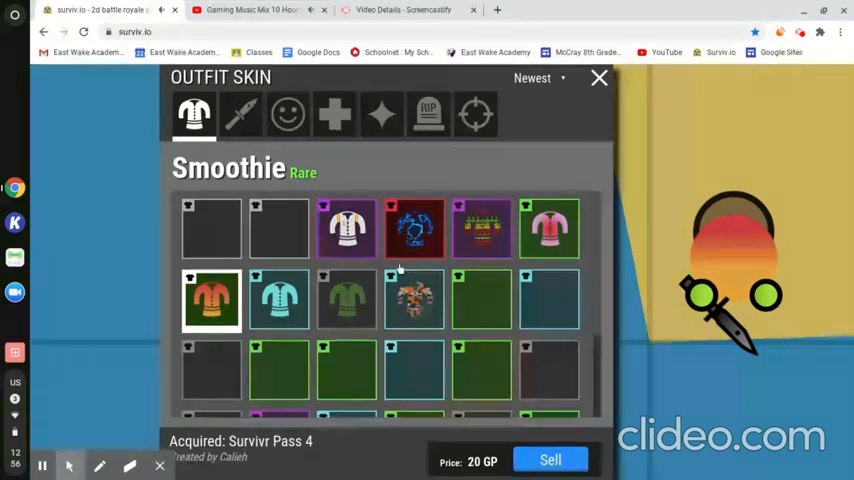
{"action": "left_click", "coordinate": [414, 228]}
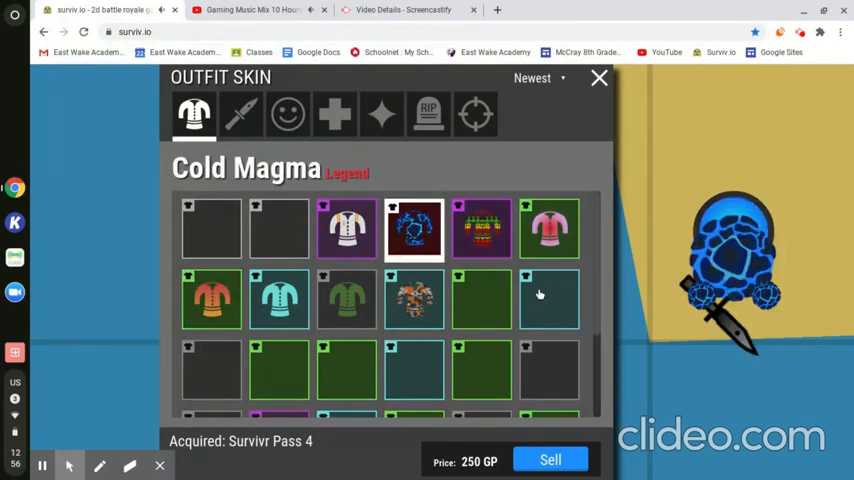
{"action": "left_click", "coordinate": [346, 228]}
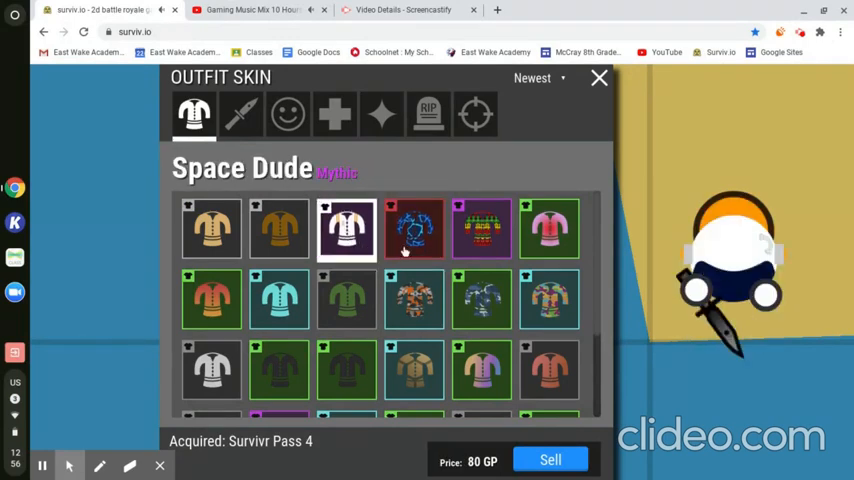
{"action": "left_click", "coordinate": [414, 228]}
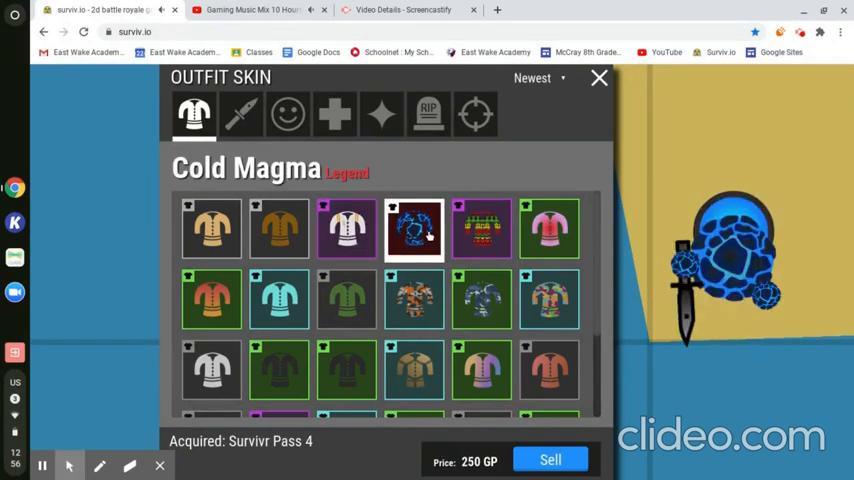
Switch the melee skin from Knuckles Heroic to Blue Velvet
{"action": "left_click", "coordinate": [240, 112]}
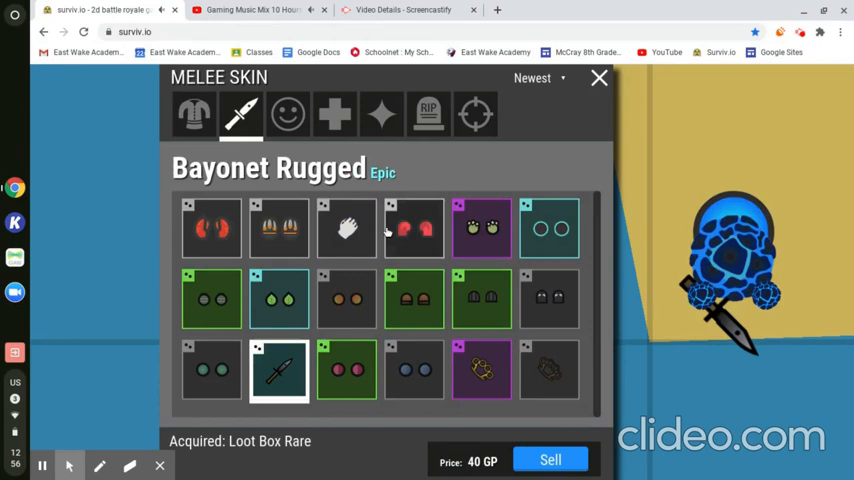
{"action": "left_click", "coordinate": [480, 368]}
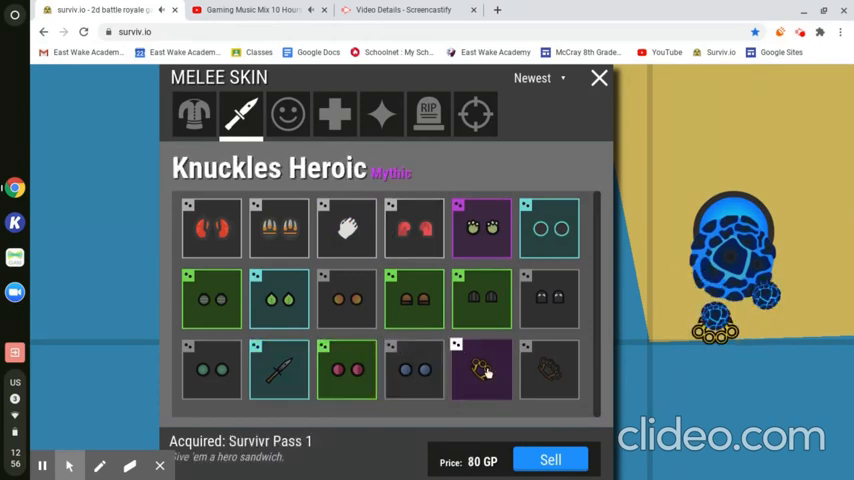
{"action": "left_click", "coordinate": [412, 370]}
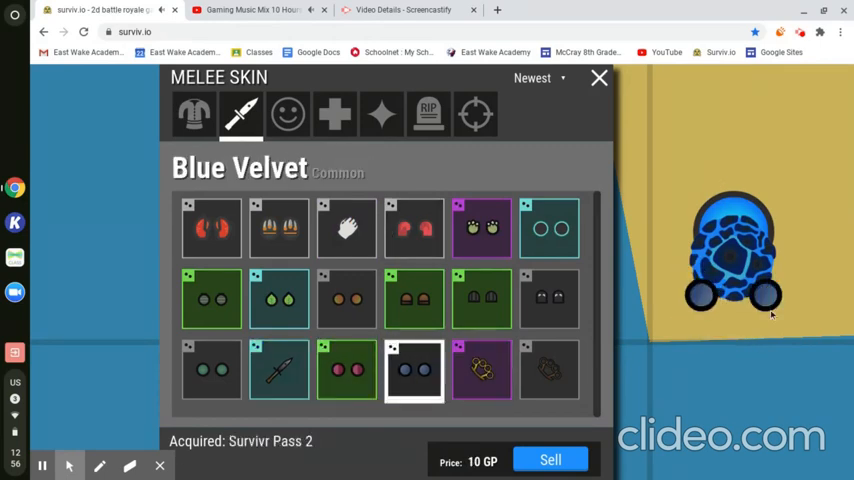
{"action": "mouse_move", "coordinate": [292, 208]}
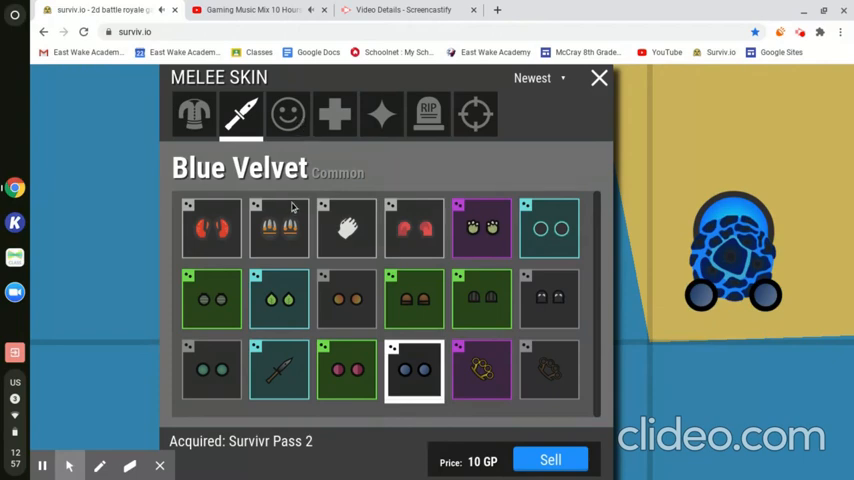
Put a different emote in the top emote-wheel slot, then return to the heal particles
{"action": "left_click", "coordinate": [288, 112]}
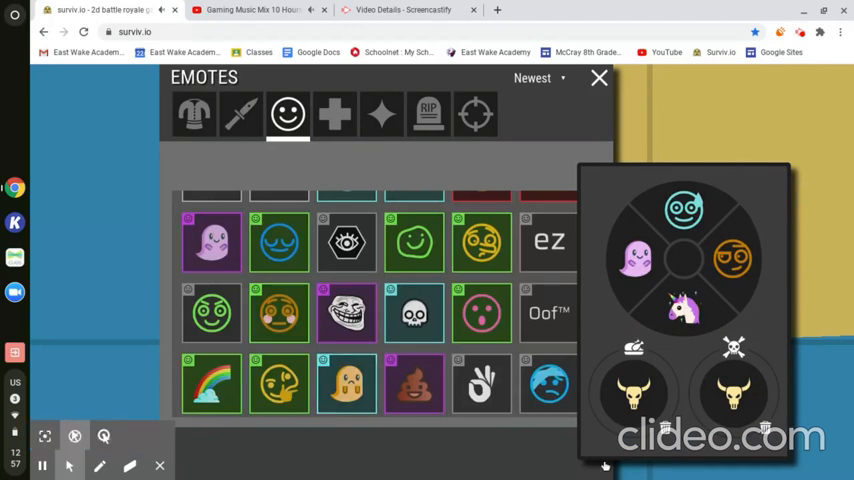
{"action": "left_click", "coordinate": [348, 384]}
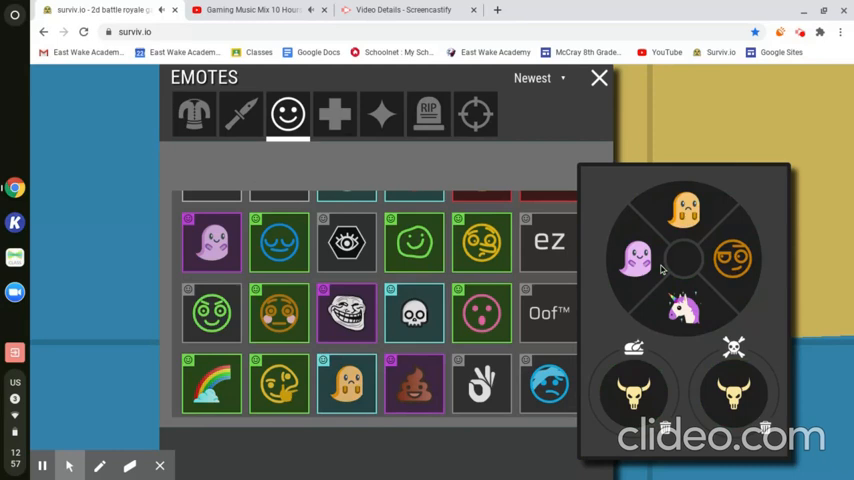
{"action": "left_click", "coordinate": [334, 112]}
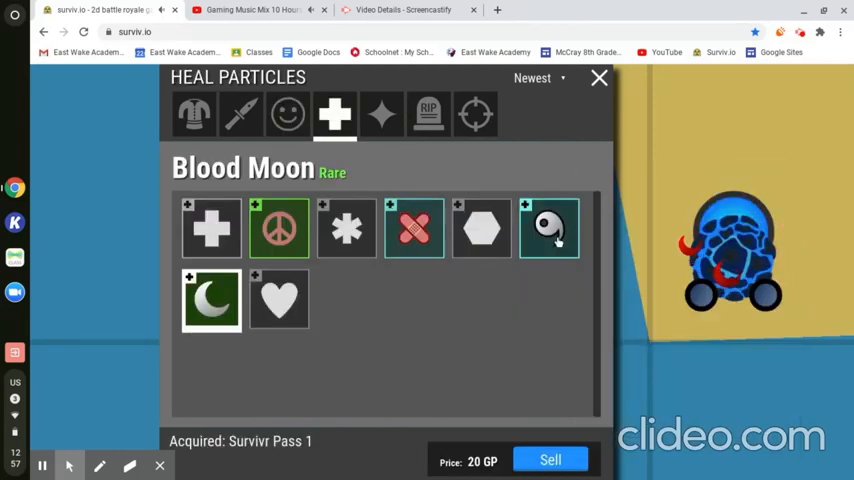
Choose the On Fire boost particle, check the Wizardry death effect, and close the loadout
{"action": "left_click", "coordinate": [382, 112]}
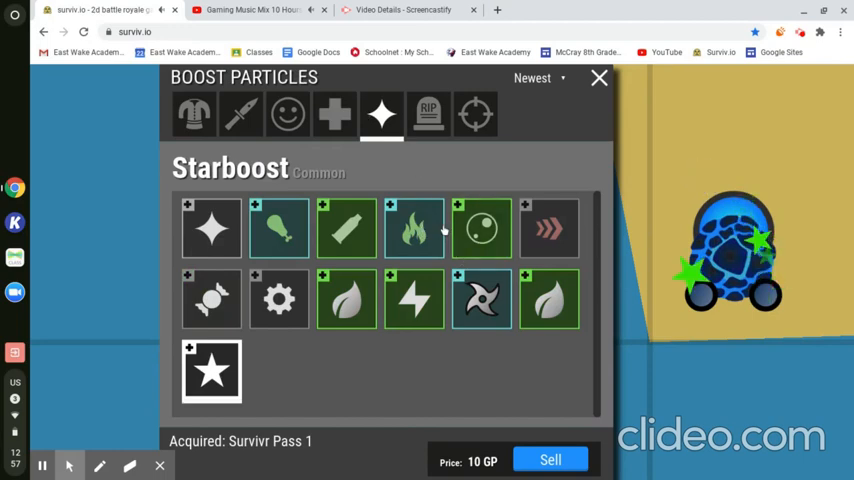
{"action": "left_click", "coordinate": [412, 228]}
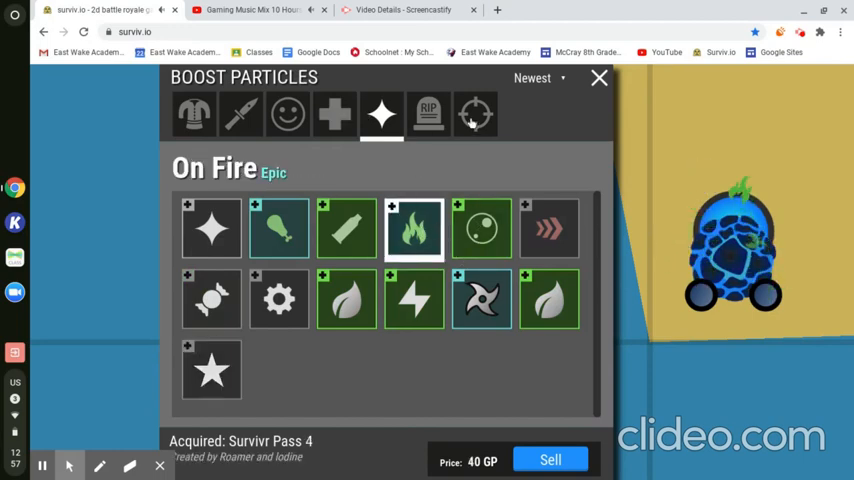
{"action": "left_click", "coordinate": [428, 112]}
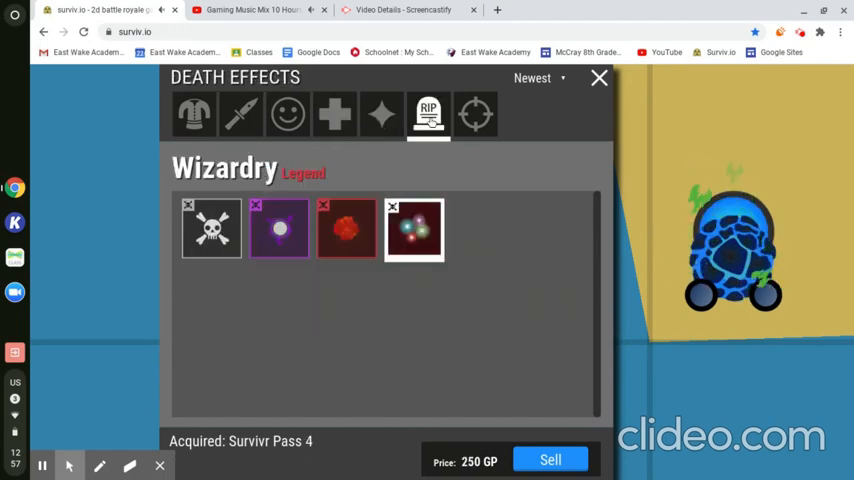
{"action": "left_click", "coordinate": [348, 228]}
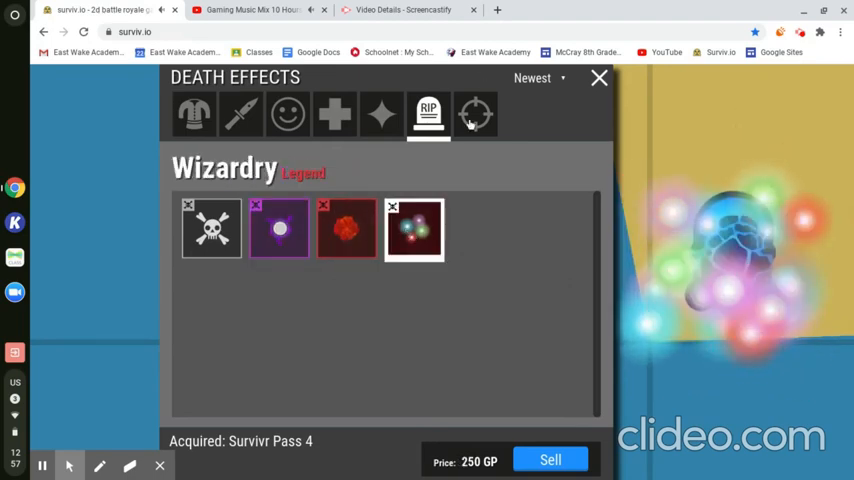
{"action": "left_click", "coordinate": [194, 112]}
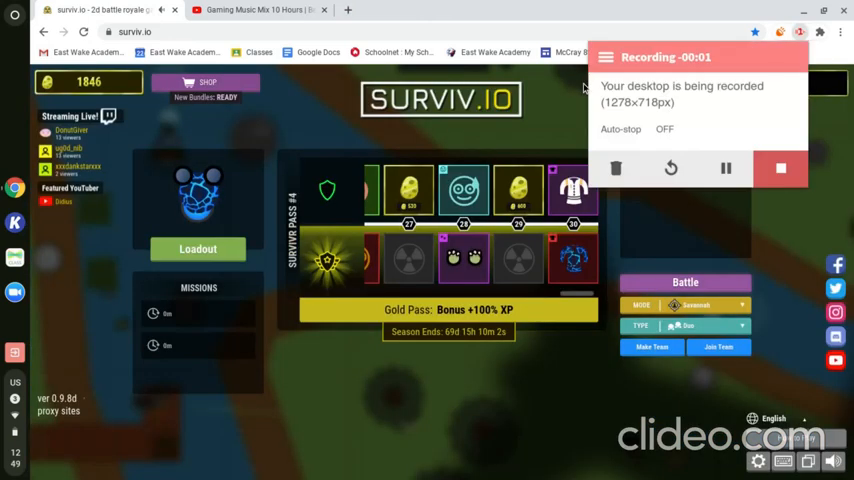
Reopen the loadout from the main menu onto the Cold Magma outfit
{"action": "left_click", "coordinate": [780, 168]}
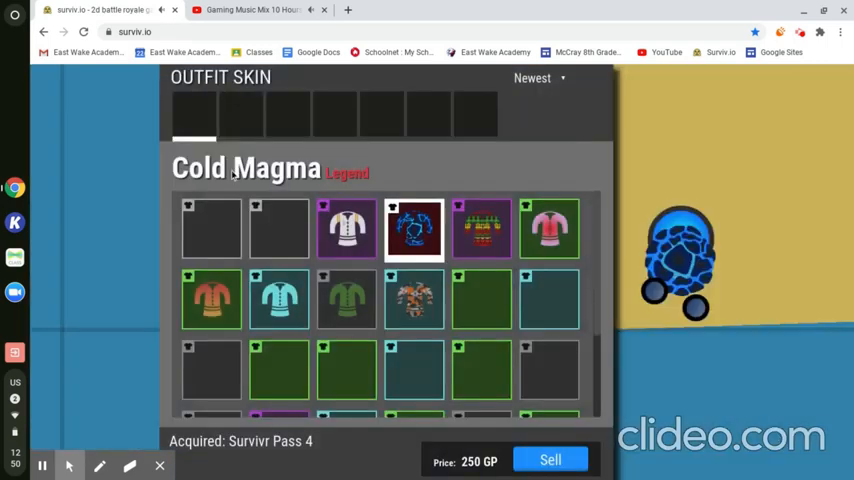
Preview the Basic, Semi-Pro, Arctic Avenger, Professional, Target Practice, Carbon Fiber and Clay More outfits
{"action": "left_click", "coordinate": [210, 224]}
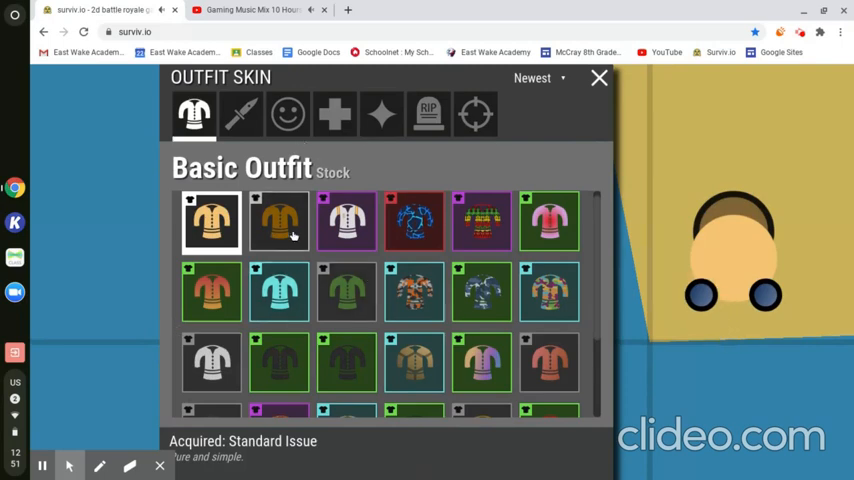
{"action": "left_click", "coordinate": [240, 112]}
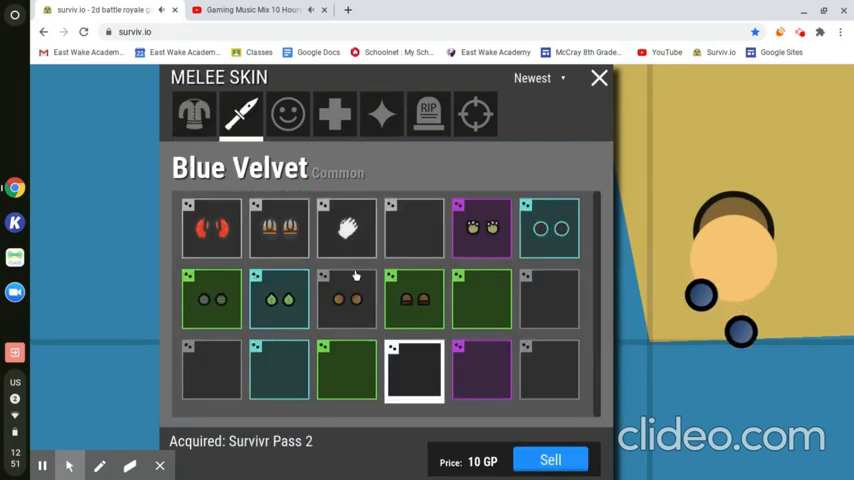
{"action": "left_click", "coordinate": [194, 112]}
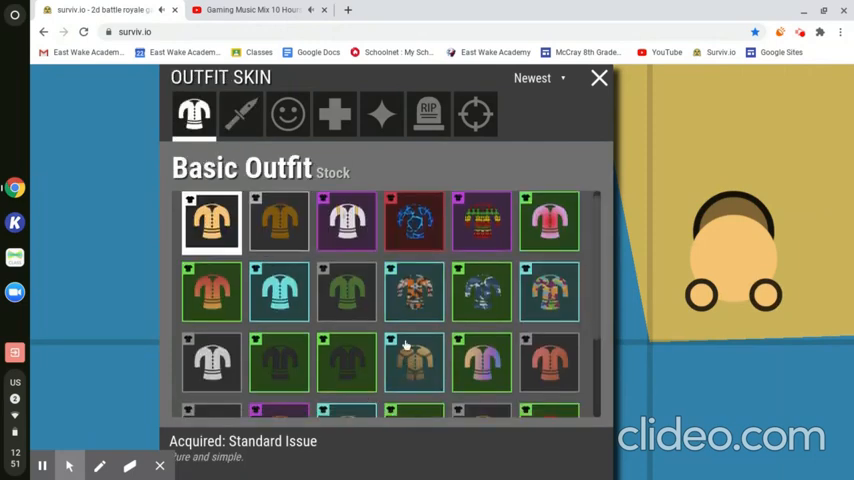
{"action": "left_click", "coordinate": [278, 222]}
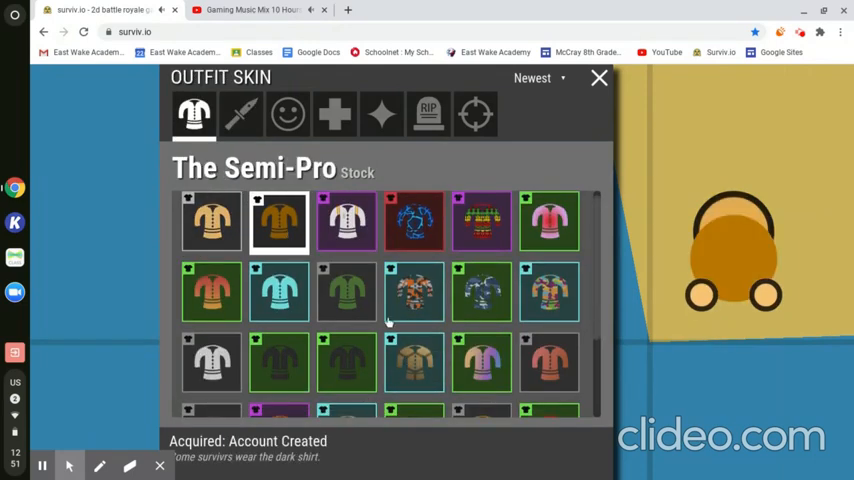
{"action": "scroll", "scroll_direction": "down", "scroll_amount": 3}
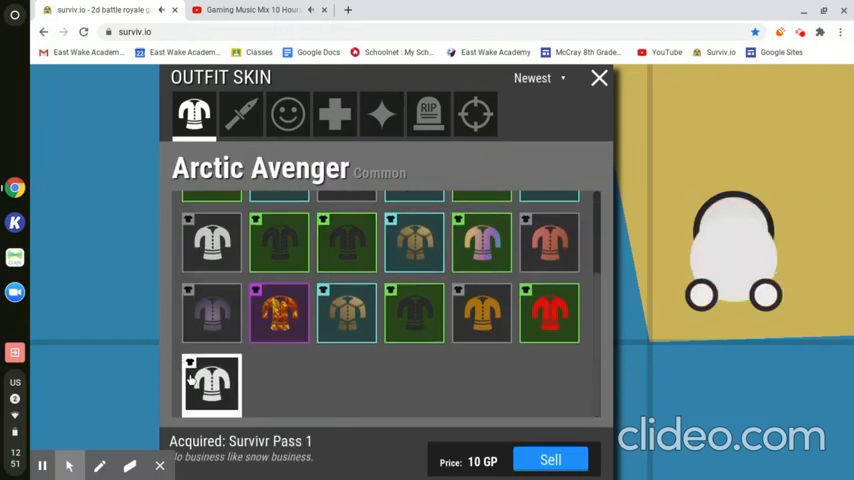
{"action": "left_click", "coordinate": [212, 244]}
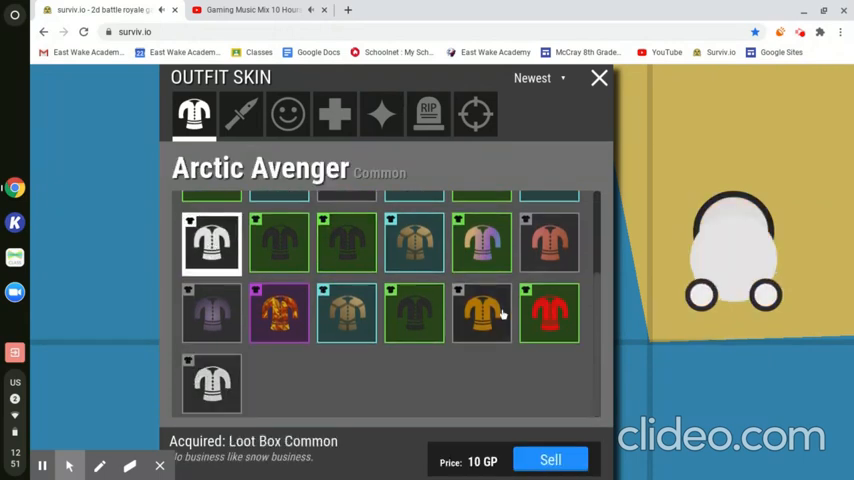
{"action": "left_click", "coordinate": [480, 312]}
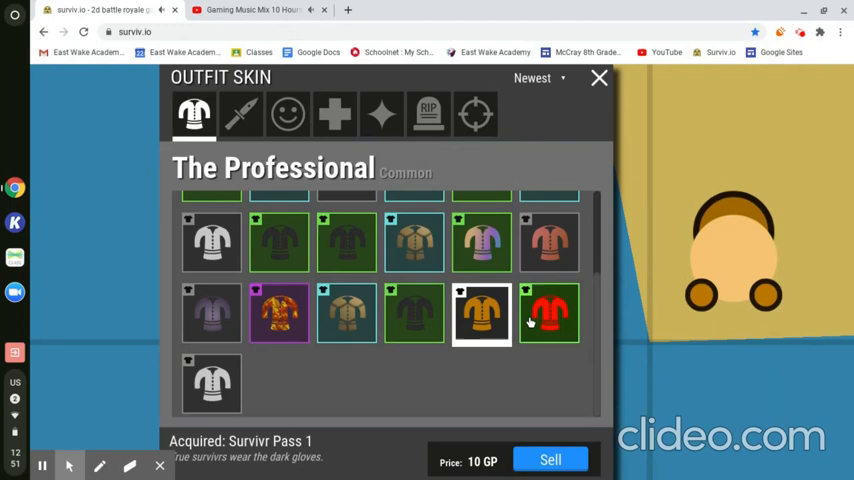
{"action": "left_click", "coordinate": [548, 312]}
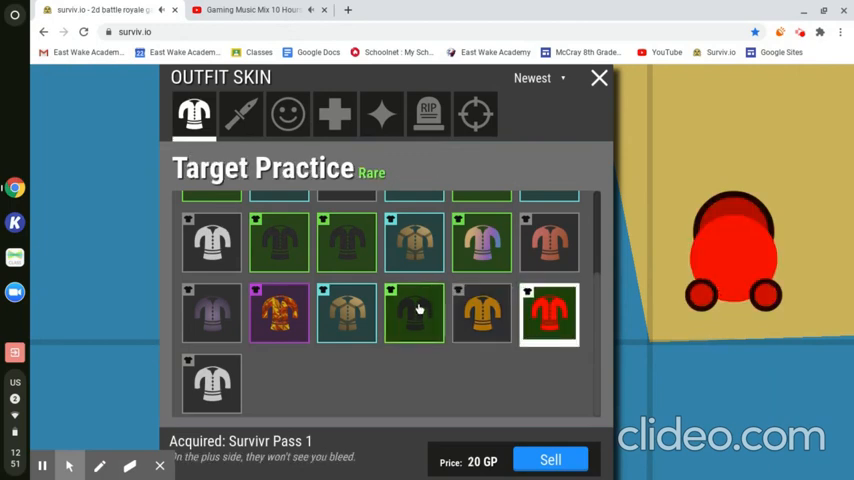
{"action": "left_click", "coordinate": [414, 312]}
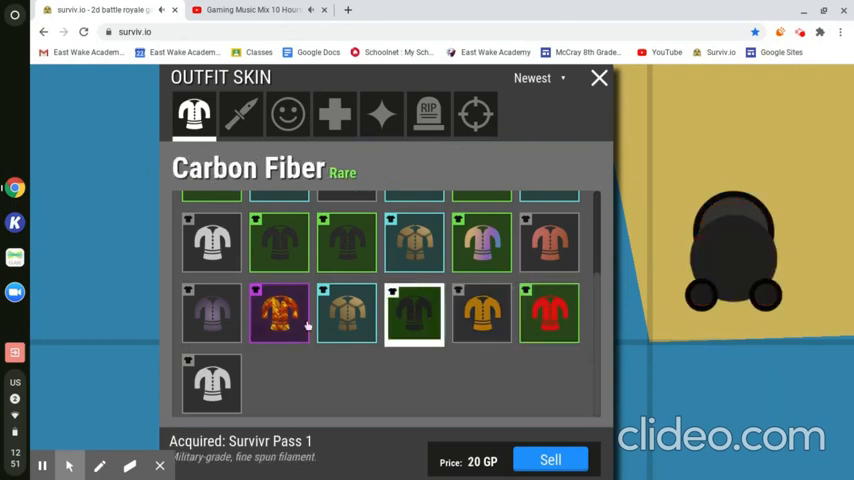
{"action": "left_click", "coordinate": [548, 242]}
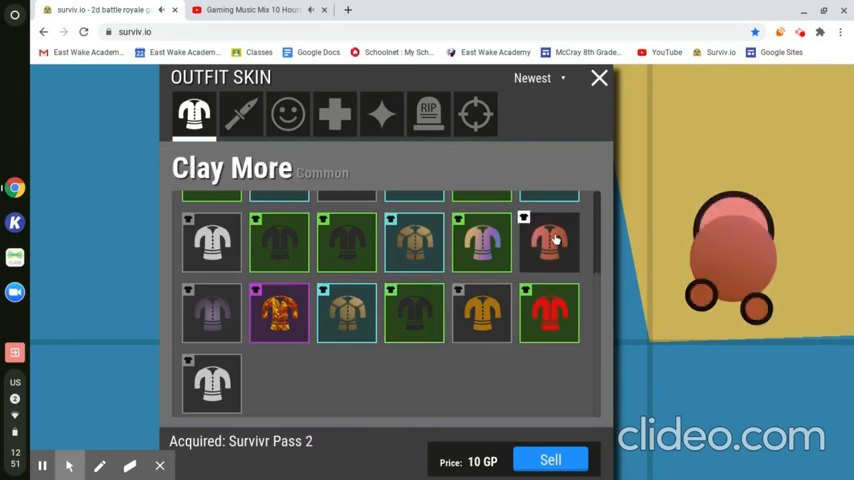
Preview Sunset and Splotchfest, then revisit Arctic Avenger, Carbon Fiber, Target Practice and The Professional
{"action": "scroll", "scroll_direction": "up", "scroll_amount": 3}
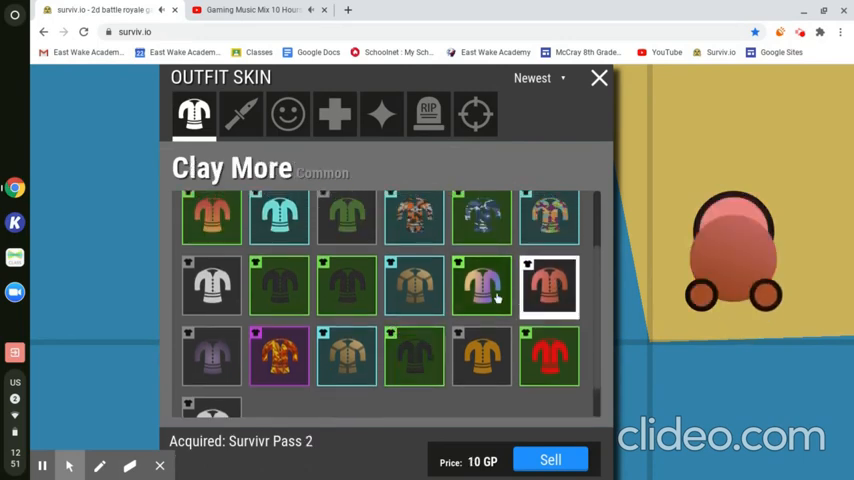
{"action": "left_click", "coordinate": [482, 288]}
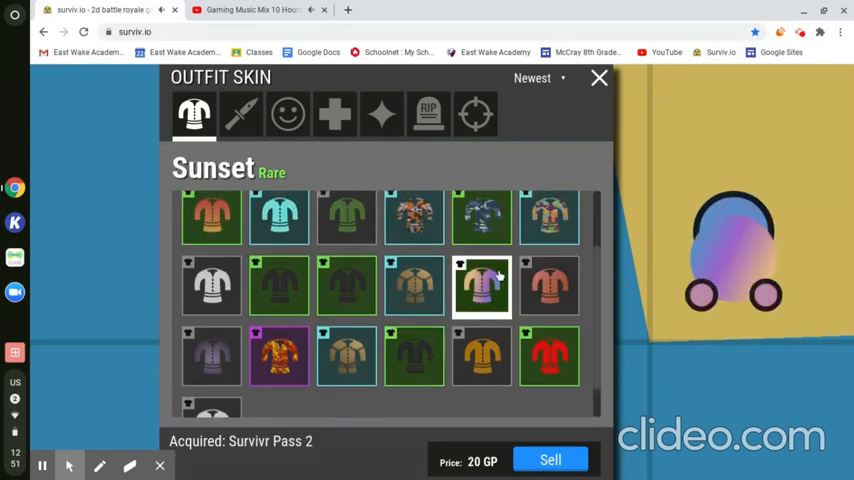
{"action": "mouse_move", "coordinate": [524, 148]}
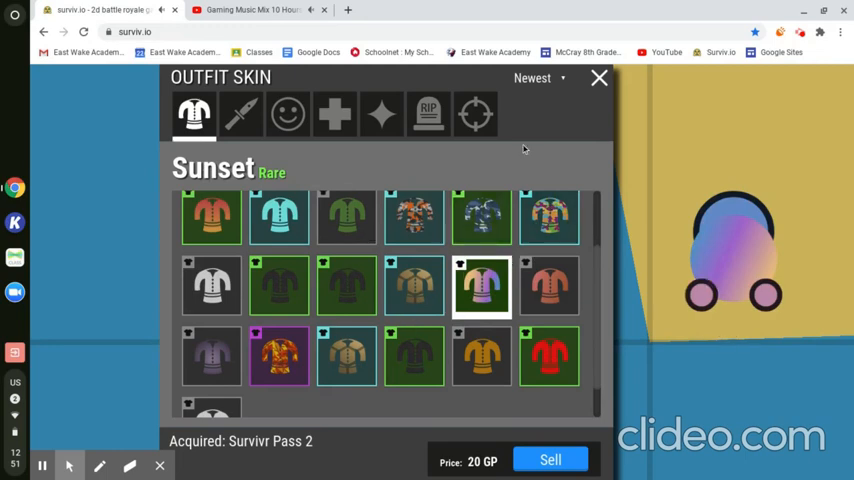
{"action": "left_click", "coordinate": [548, 218]}
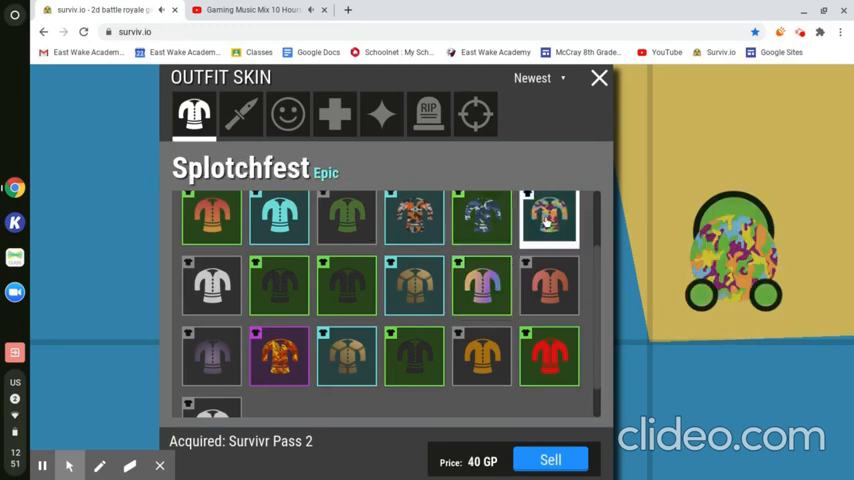
{"action": "mouse_move", "coordinate": [376, 176]}
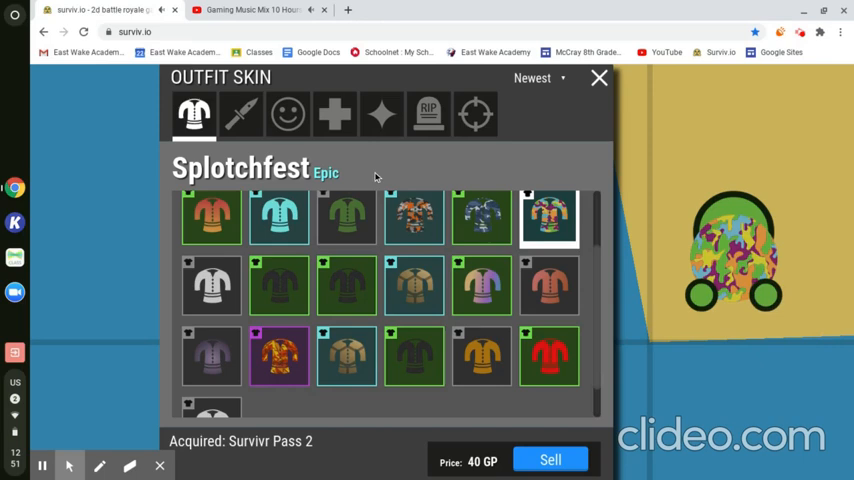
{"action": "scroll", "scroll_direction": "down", "scroll_amount": 3}
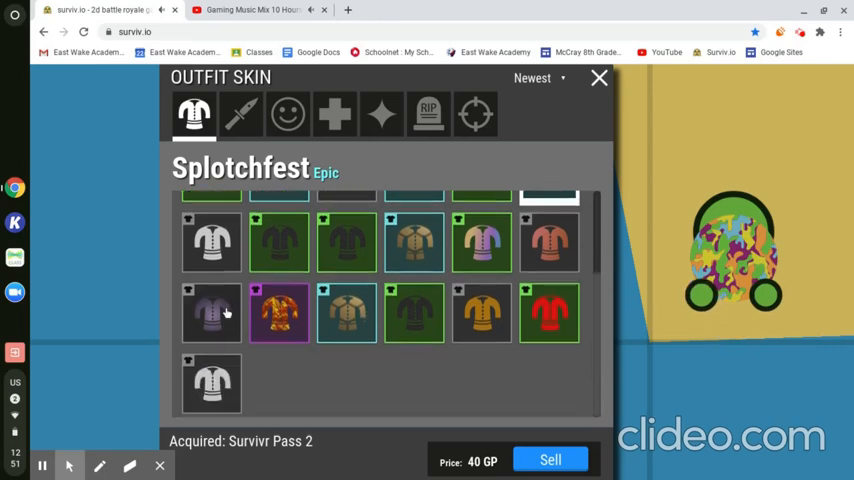
{"action": "left_click", "coordinate": [212, 314]}
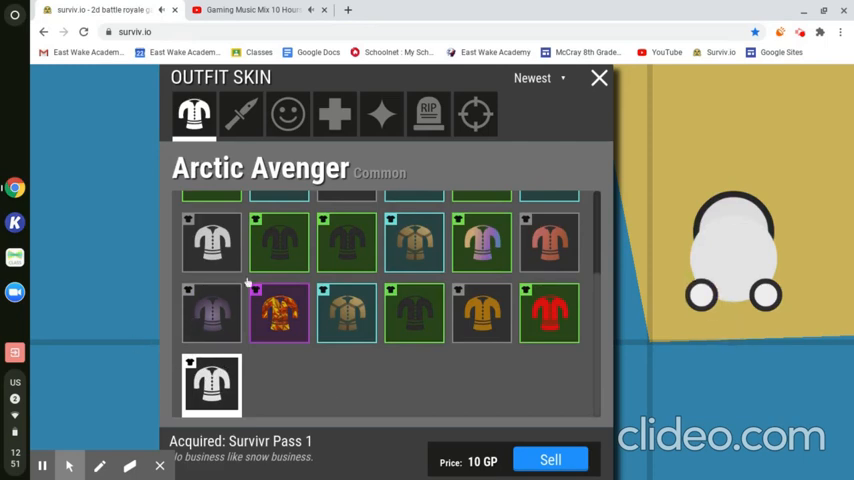
{"action": "left_click", "coordinate": [412, 312]}
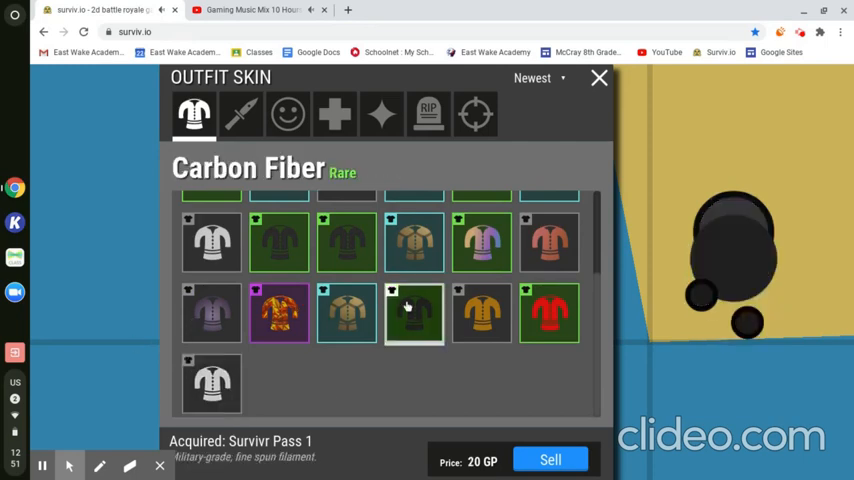
{"action": "left_click", "coordinate": [548, 314]}
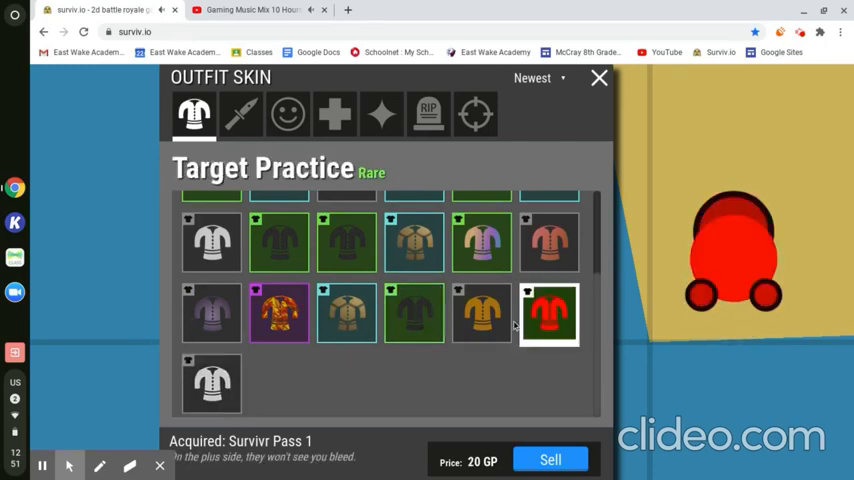
{"action": "left_click", "coordinate": [482, 314]}
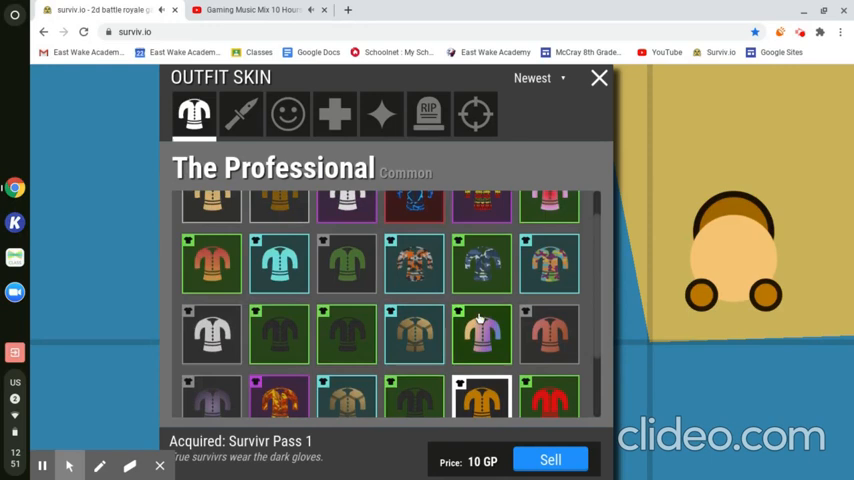
Preview Clay More, Core Jumpsuit, Carbon Fiber, Magma Camo, Splotchfest, Sunburn, Mojo and Cold Magma
{"action": "scroll", "scroll_direction": "up", "scroll_amount": 3}
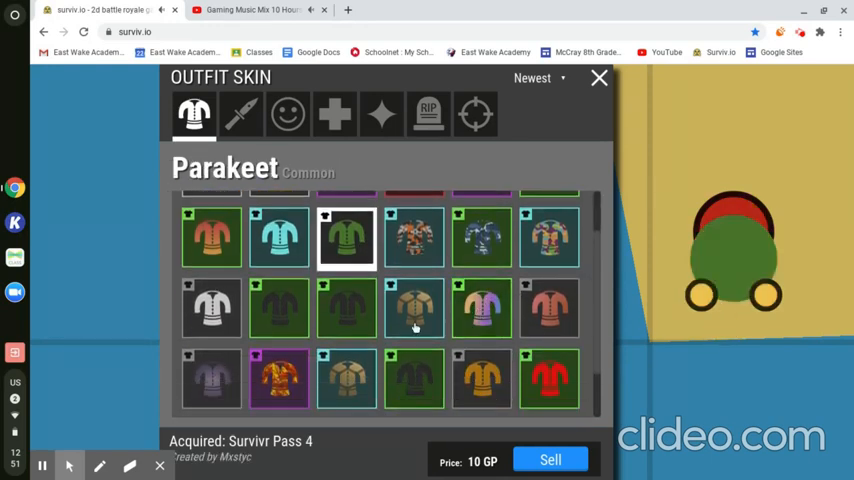
{"action": "left_click", "coordinate": [548, 308]}
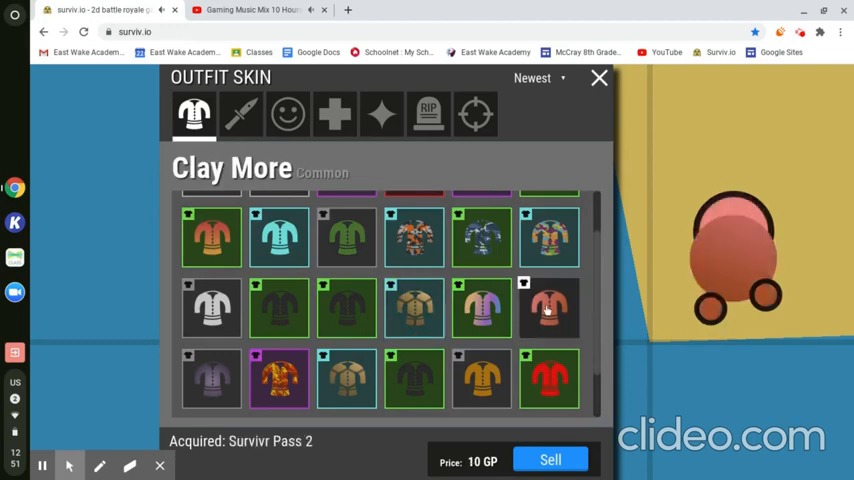
{"action": "left_click", "coordinate": [348, 378]}
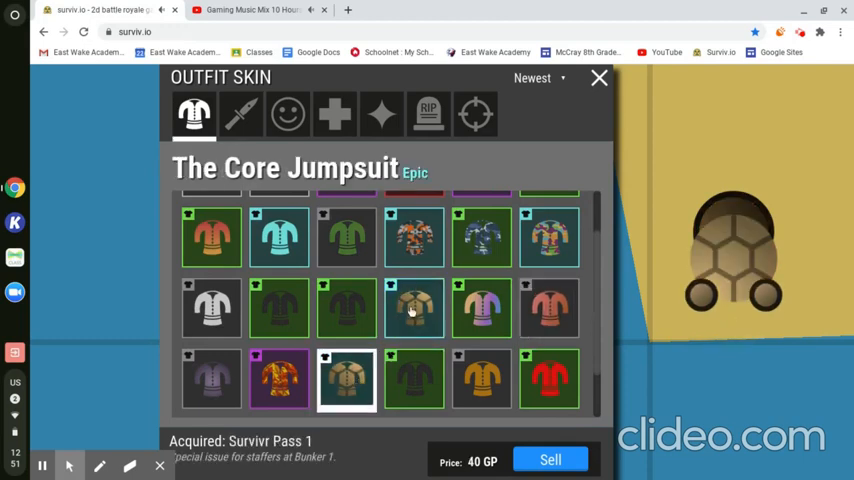
{"action": "left_click", "coordinate": [412, 308]}
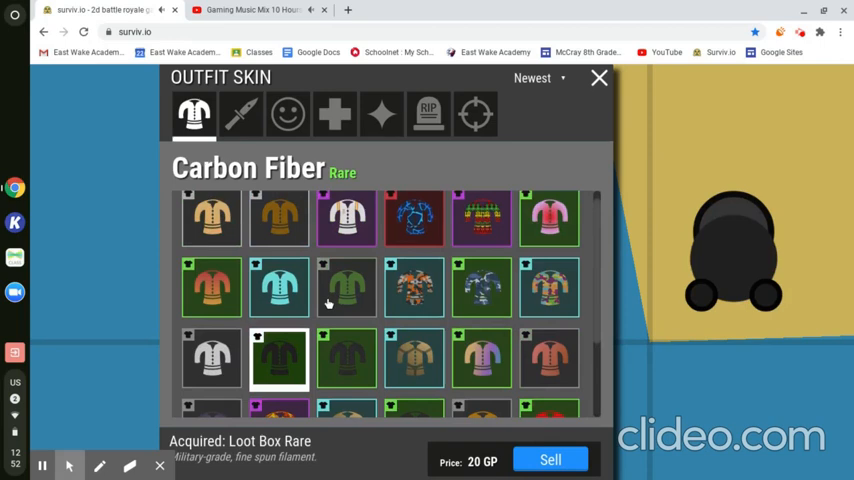
{"action": "left_click", "coordinate": [412, 292]}
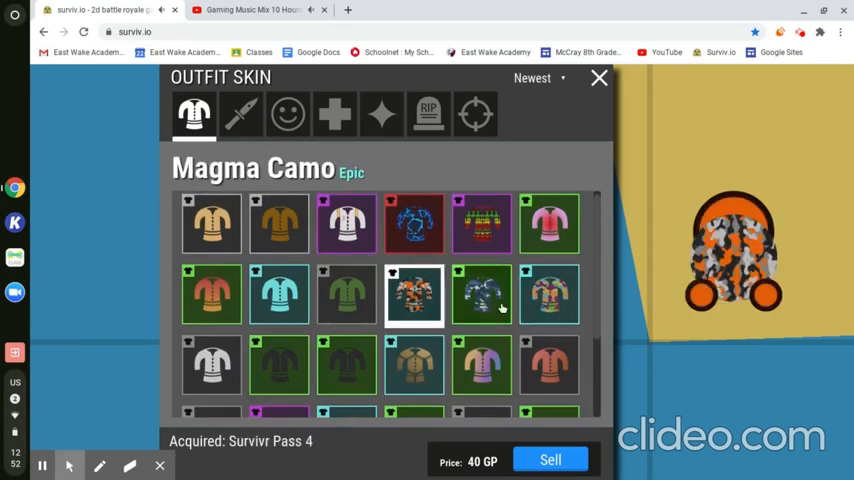
{"action": "left_click", "coordinate": [548, 294]}
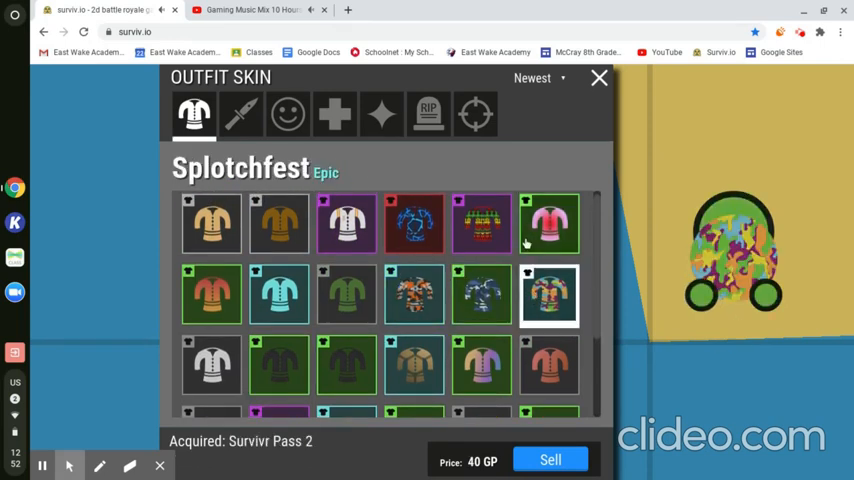
{"action": "left_click", "coordinate": [548, 224]}
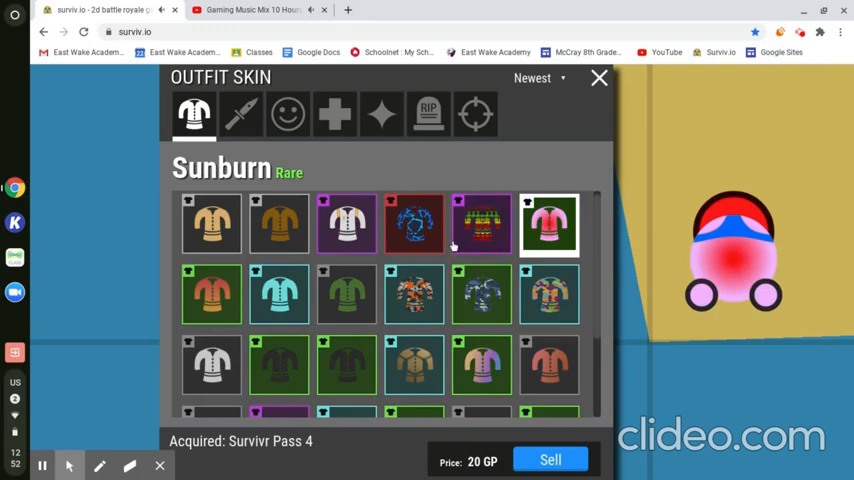
{"action": "left_click", "coordinate": [480, 224]}
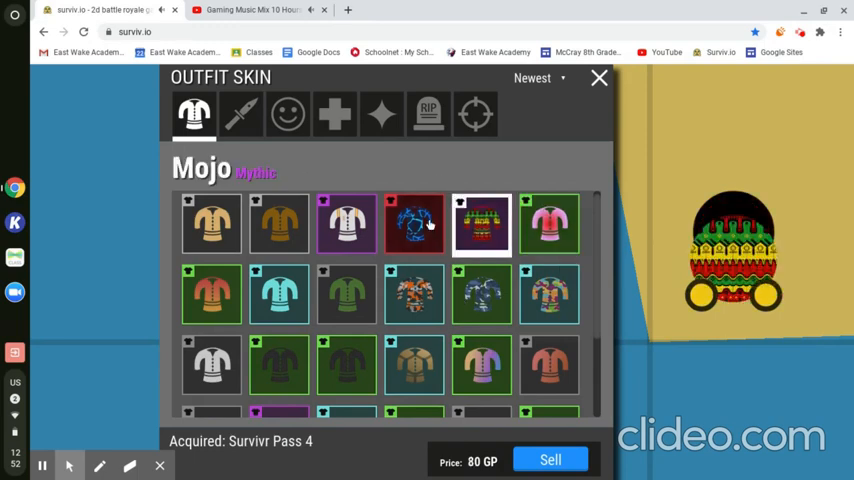
{"action": "left_click", "coordinate": [412, 224]}
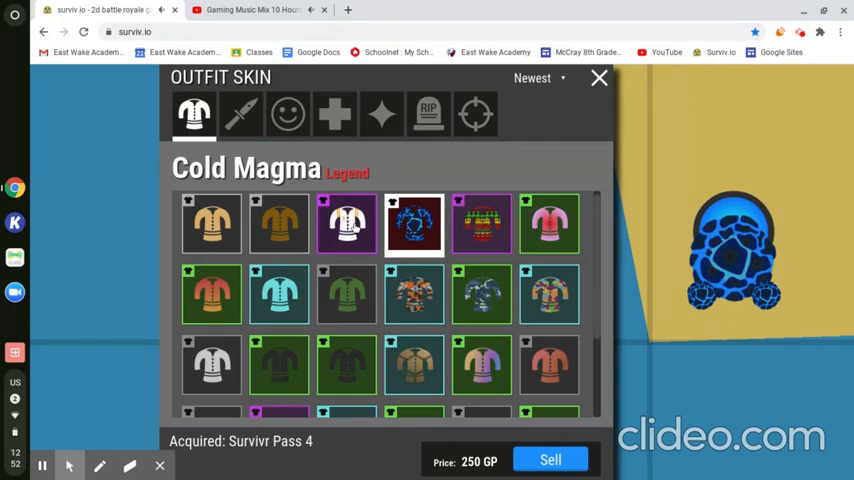
Try on the rare Smoothie outfit and scan the rest of the grid
{"action": "left_click", "coordinate": [348, 224]}
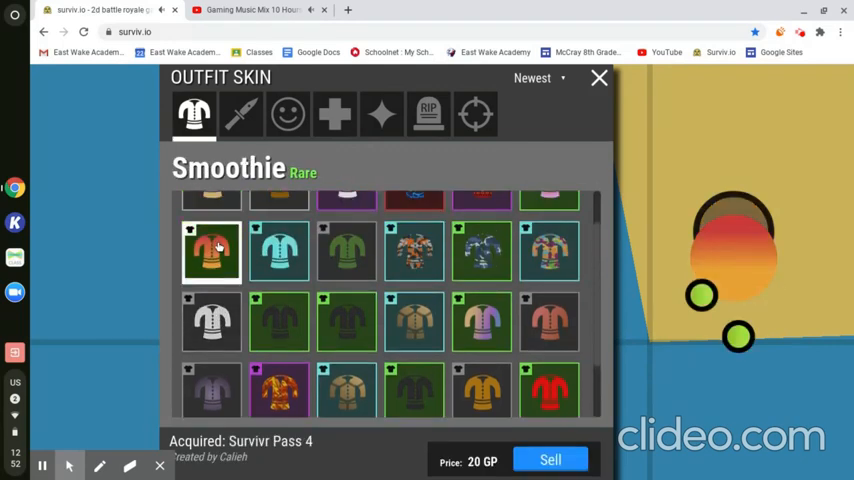
{"action": "scroll", "scroll_direction": "up", "scroll_amount": 3}
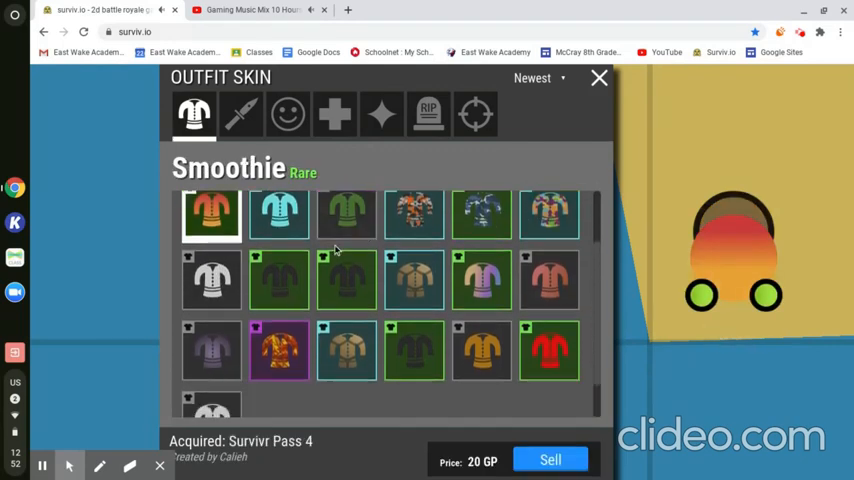
{"action": "scroll", "scroll_direction": "down", "scroll_amount": 3}
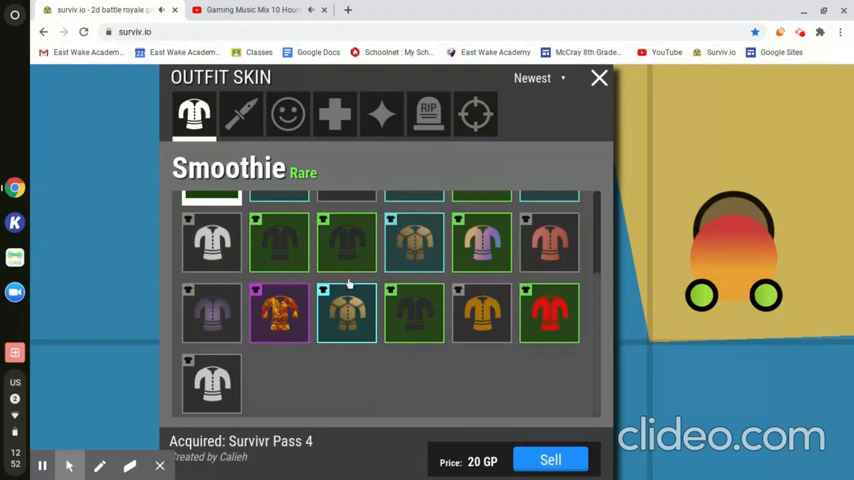
{"action": "left_click", "coordinate": [68, 466]}
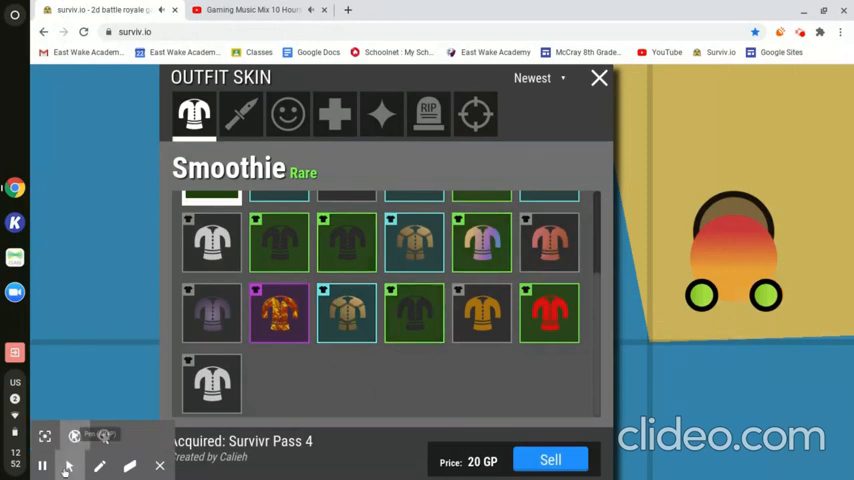
Preview the Crab Claws, Feral Claws, Fists, Red Gloves, Raptor and Flynn melee skins
{"action": "left_click", "coordinate": [240, 112]}
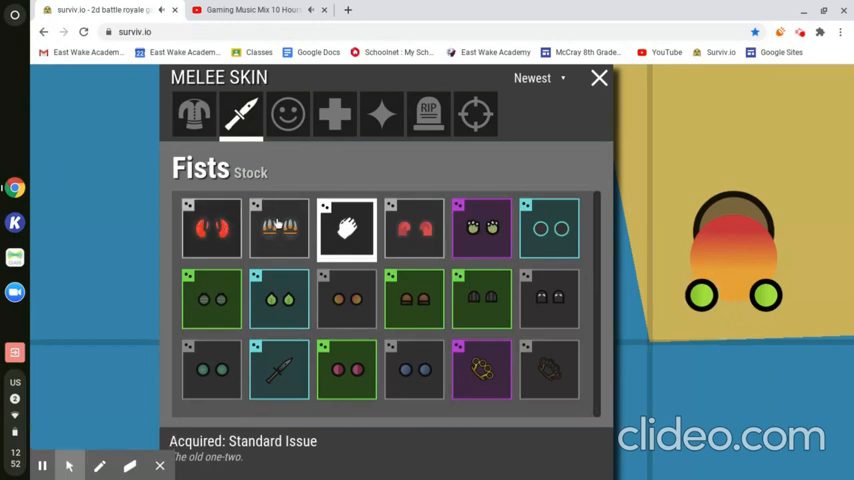
{"action": "mouse_move", "coordinate": [204, 230]}
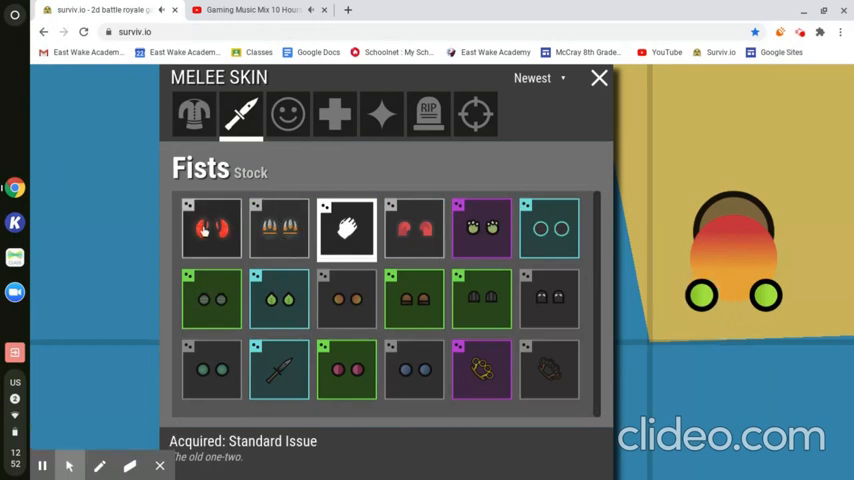
{"action": "left_click", "coordinate": [212, 228]}
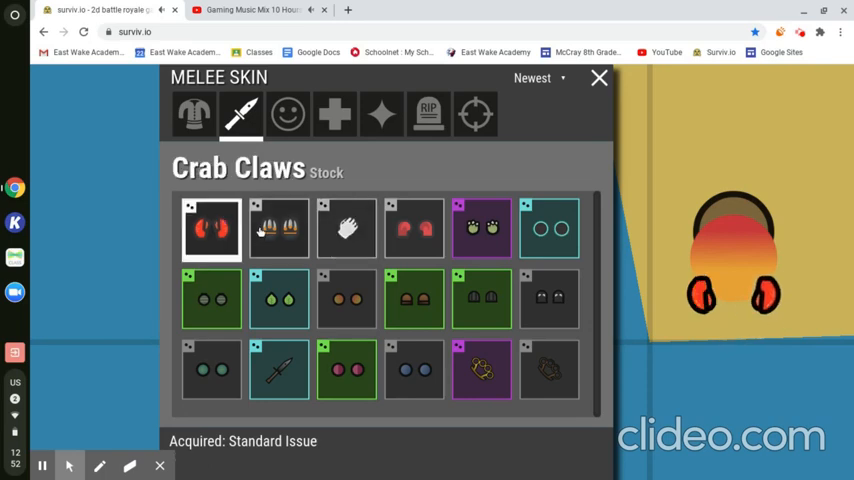
{"action": "left_click", "coordinate": [280, 228]}
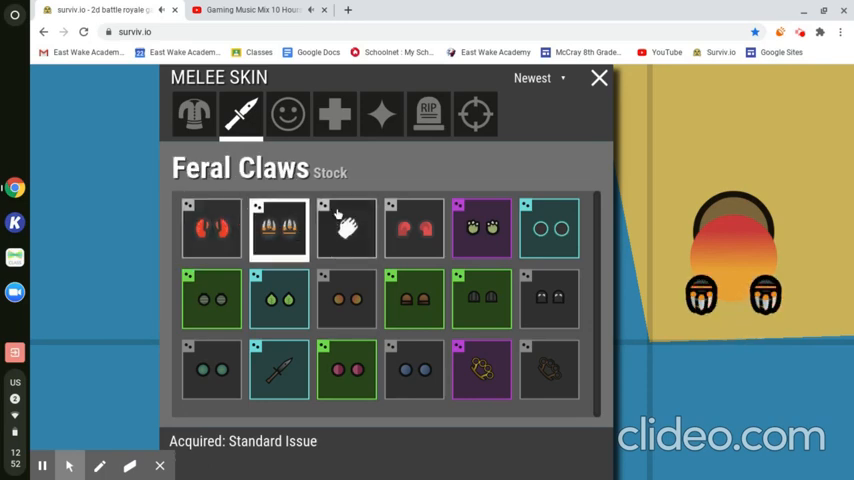
{"action": "left_click", "coordinate": [346, 228]}
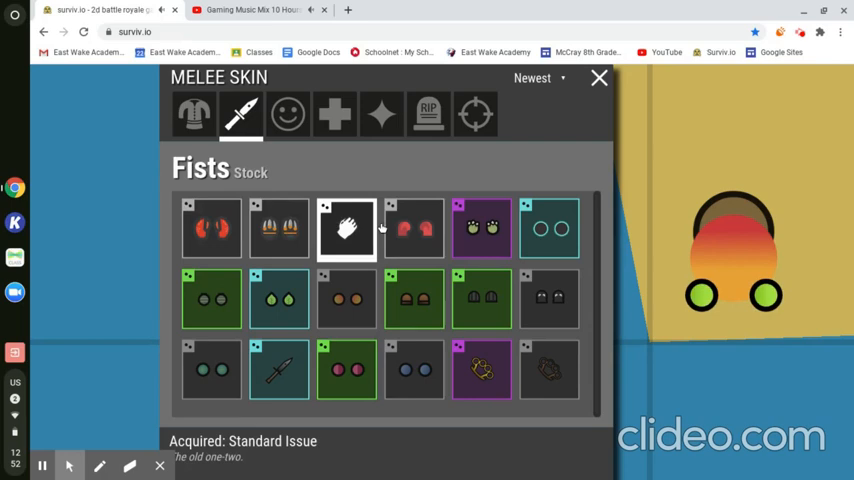
{"action": "left_click", "coordinate": [412, 228]}
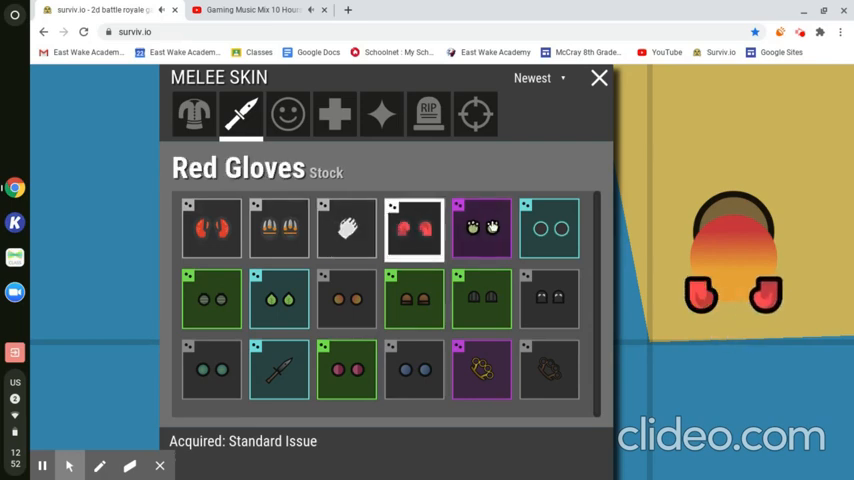
{"action": "left_click", "coordinate": [482, 228]}
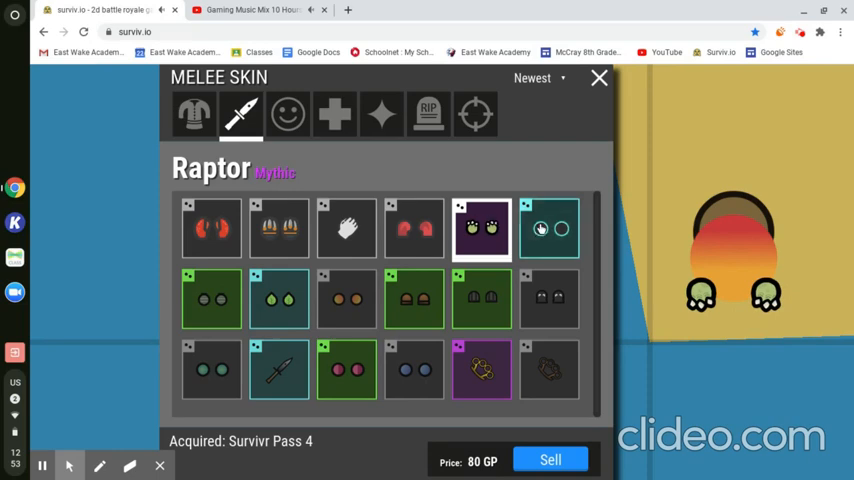
{"action": "left_click", "coordinate": [548, 228]}
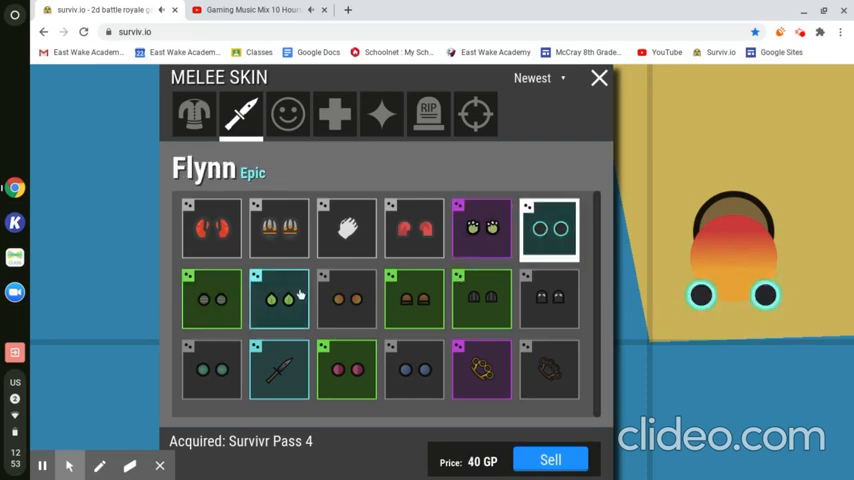
Preview the Tree Puncher, Ember, Ranger, Darklets, Bullet Bills and Moss melee skins
{"action": "left_click", "coordinate": [212, 300]}
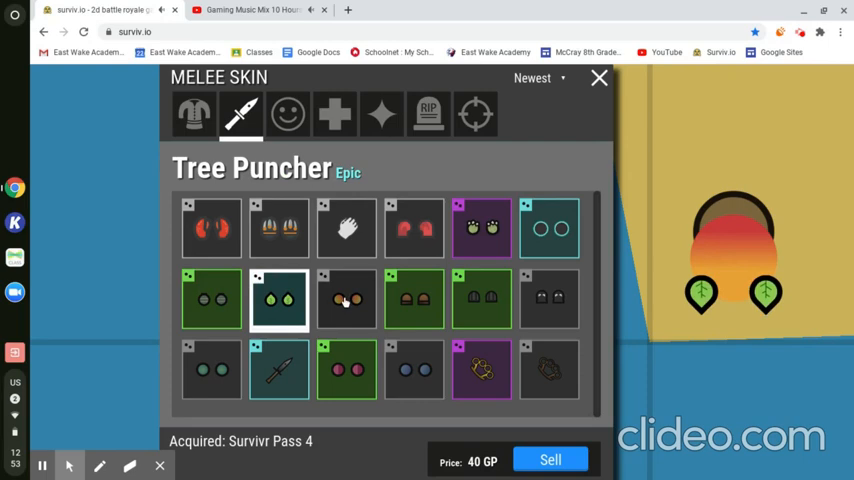
{"action": "left_click", "coordinate": [348, 300]}
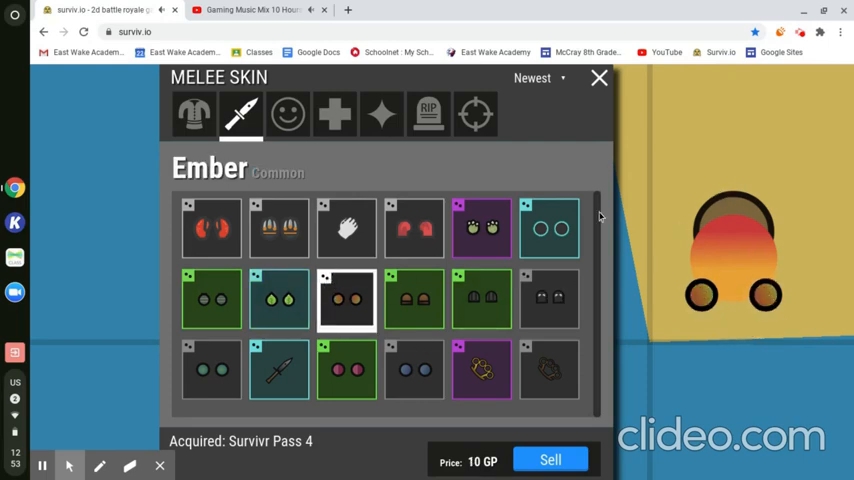
{"action": "left_click", "coordinate": [414, 300]}
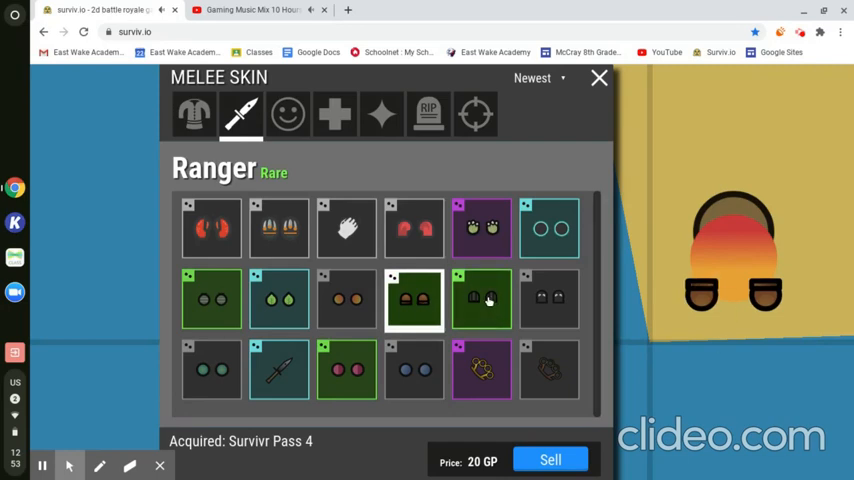
{"action": "left_click", "coordinate": [480, 300]}
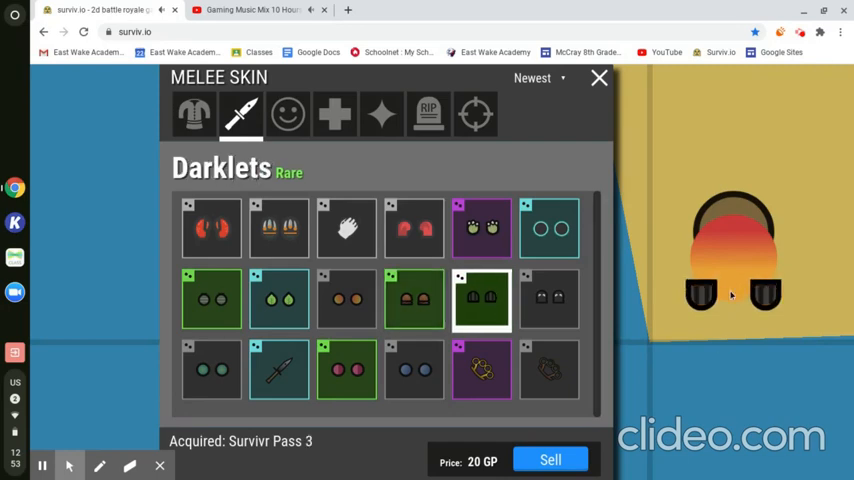
{"action": "left_click", "coordinate": [548, 300]}
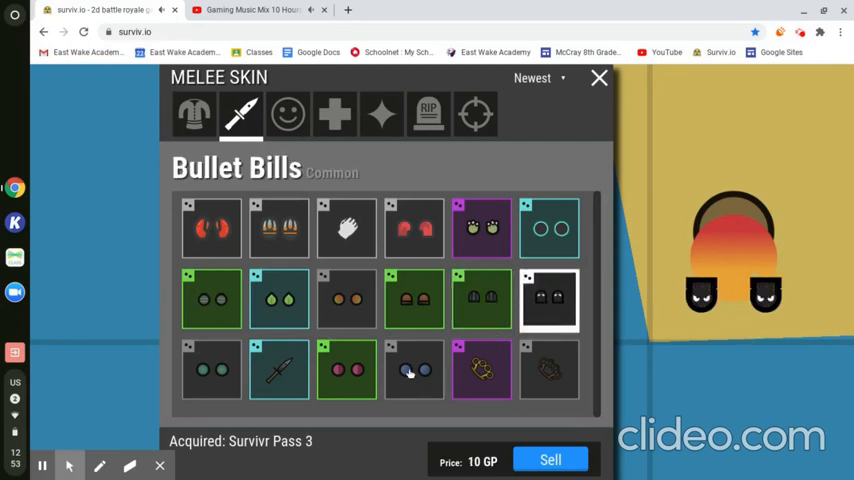
{"action": "left_click", "coordinate": [212, 368]}
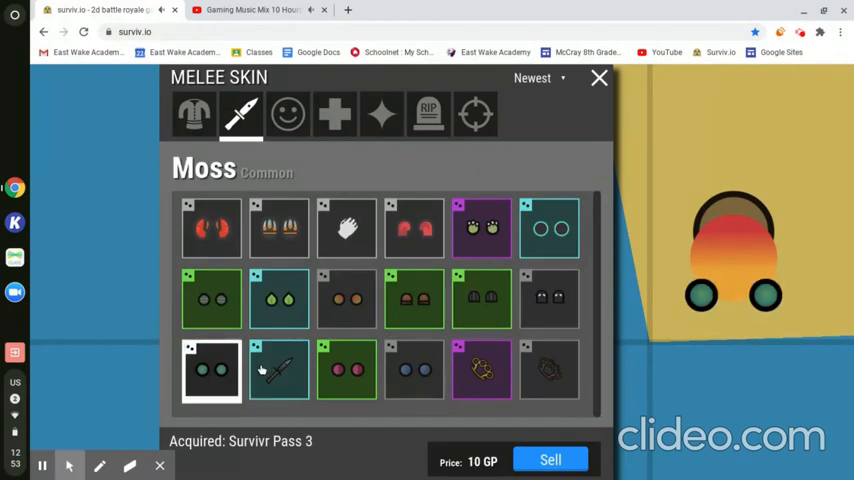
Preview Bayonet Rugged, Blue Velvet, Knuckles Heroic and Knuckles Rusted, settling on Bayonet Rugged
{"action": "left_click", "coordinate": [280, 370]}
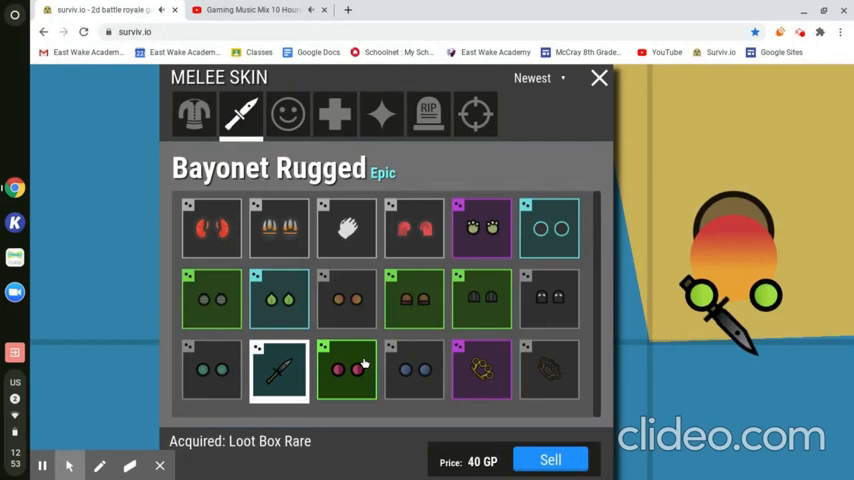
{"action": "left_click", "coordinate": [414, 370]}
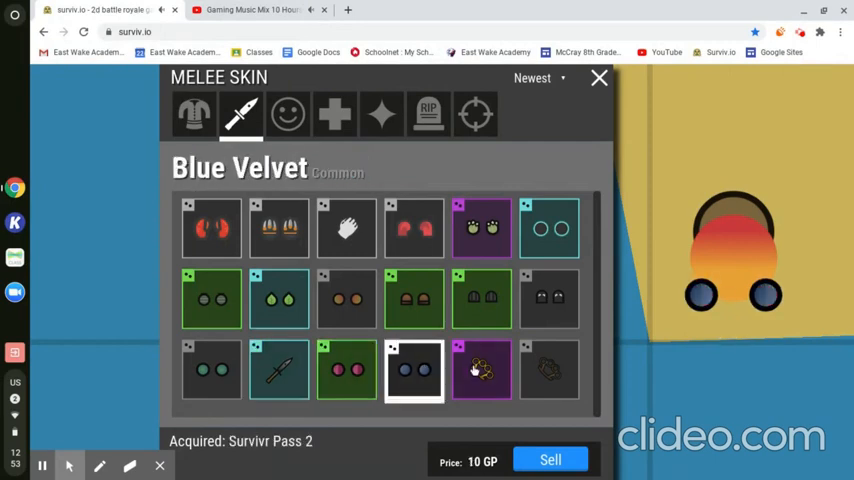
{"action": "left_click", "coordinate": [480, 368]}
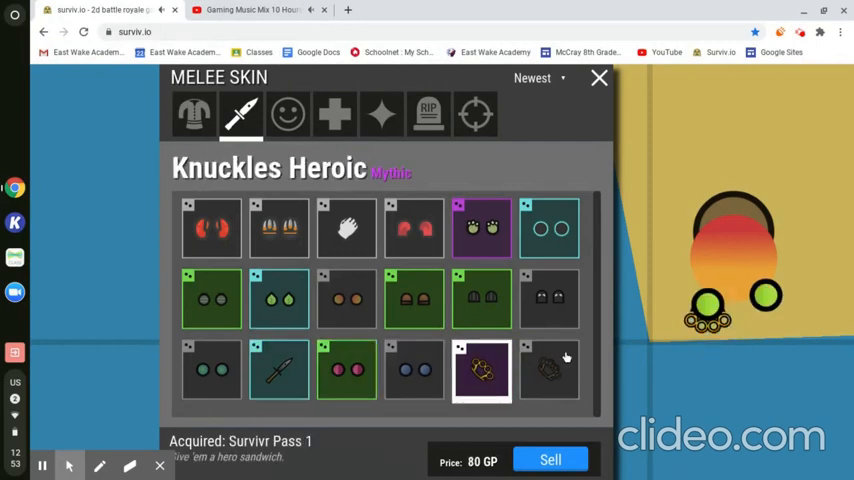
{"action": "left_click", "coordinate": [548, 370]}
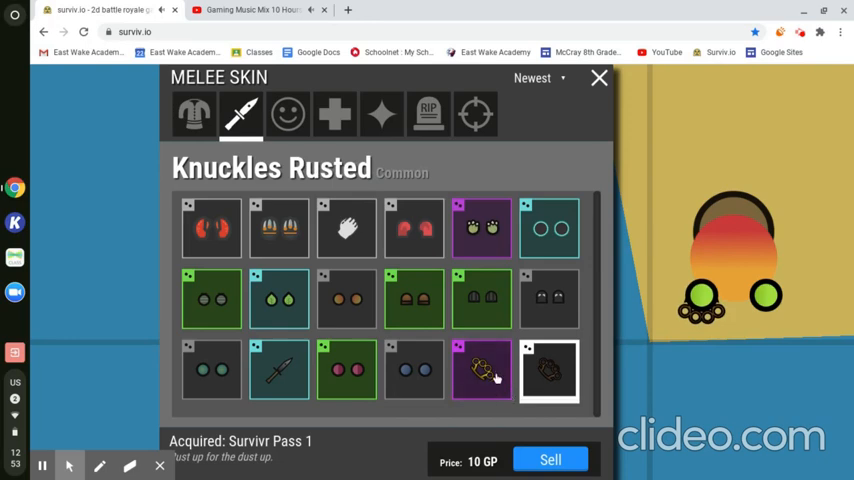
{"action": "left_click", "coordinate": [280, 368]}
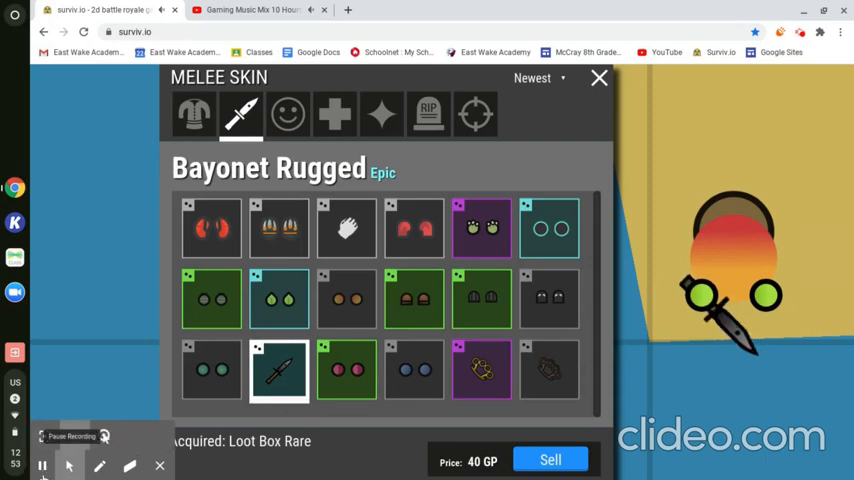
{"action": "left_click", "coordinate": [288, 112]}
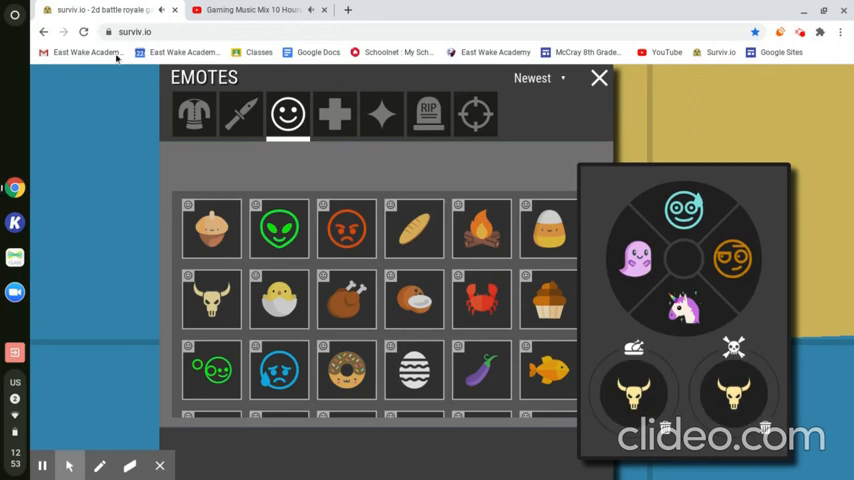
Scroll down through the owned emotes grid past GG and Its Ok
{"action": "scroll", "scroll_direction": "down", "scroll_amount": 3}
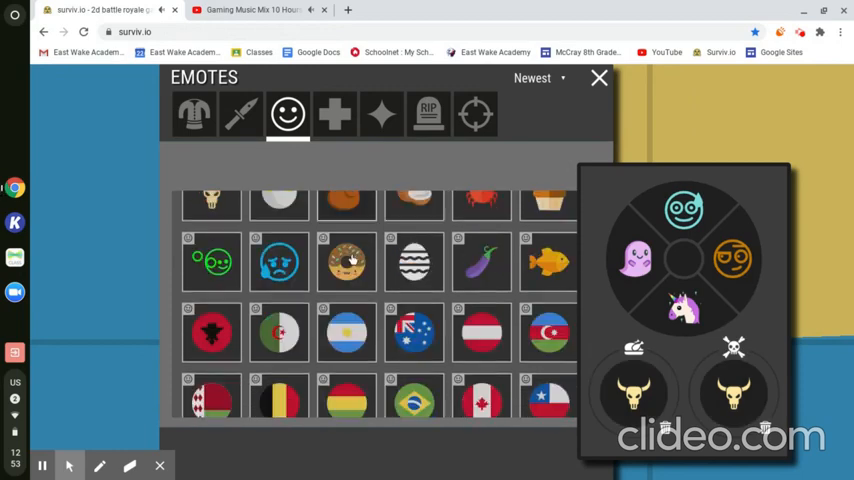
{"action": "scroll", "scroll_direction": "down", "scroll_amount": 3}
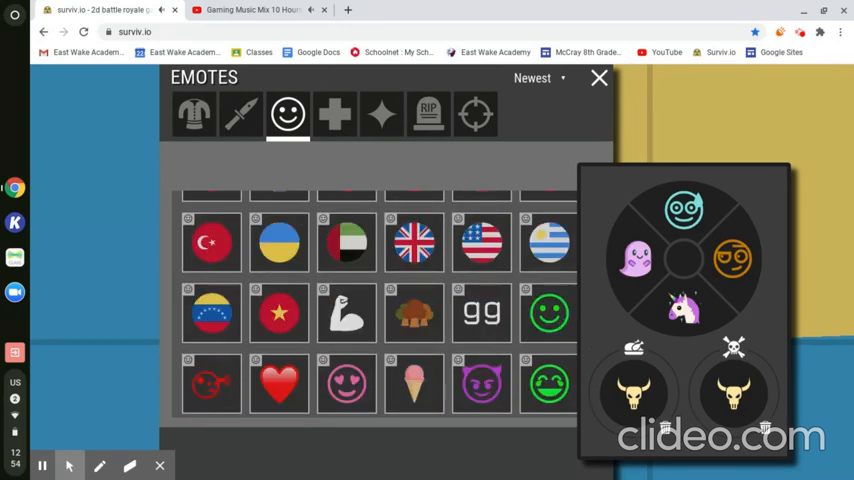
{"action": "scroll", "scroll_direction": "down", "scroll_amount": 3}
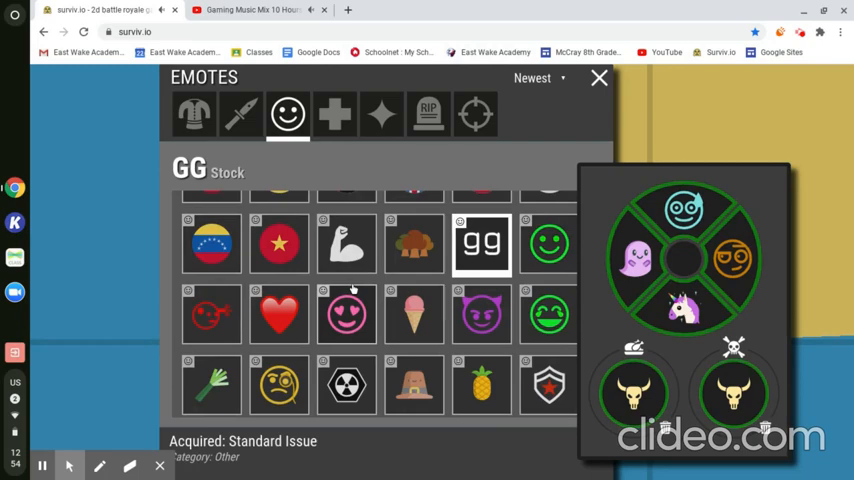
{"action": "scroll", "scroll_direction": "down", "scroll_amount": 3}
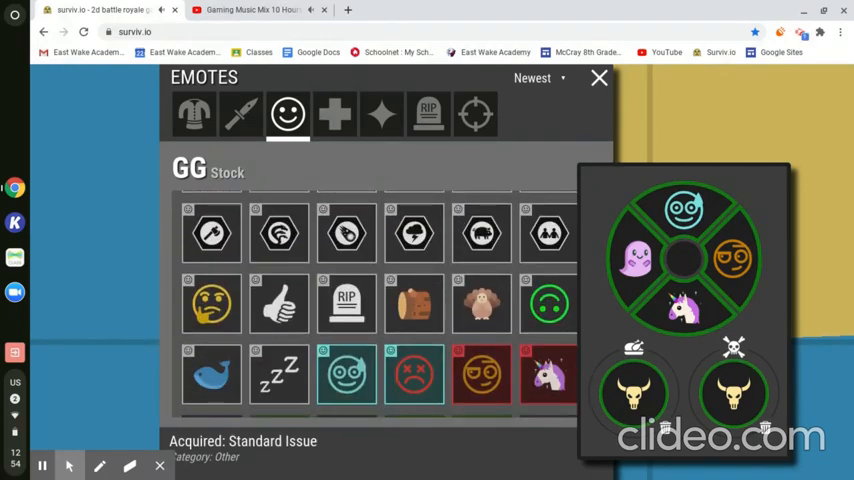
{"action": "scroll", "scroll_direction": "down", "scroll_amount": 3}
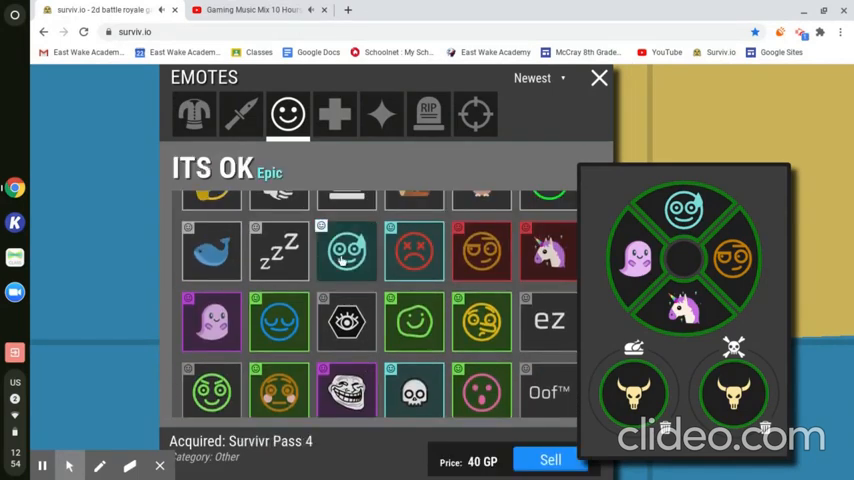
Preview the Dead Face, Fabulorn, Happy Ghost and Boffy emotes
{"action": "left_click", "coordinate": [348, 250]}
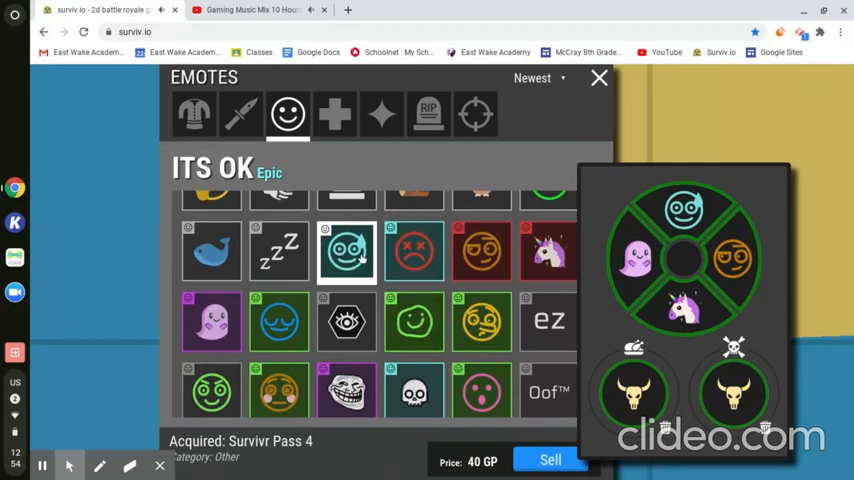
{"action": "left_click", "coordinate": [414, 252]}
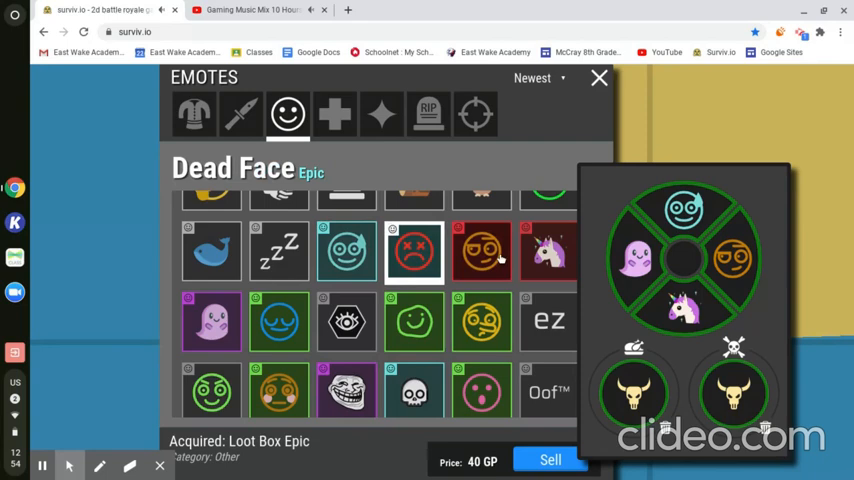
{"action": "left_click", "coordinate": [480, 252]}
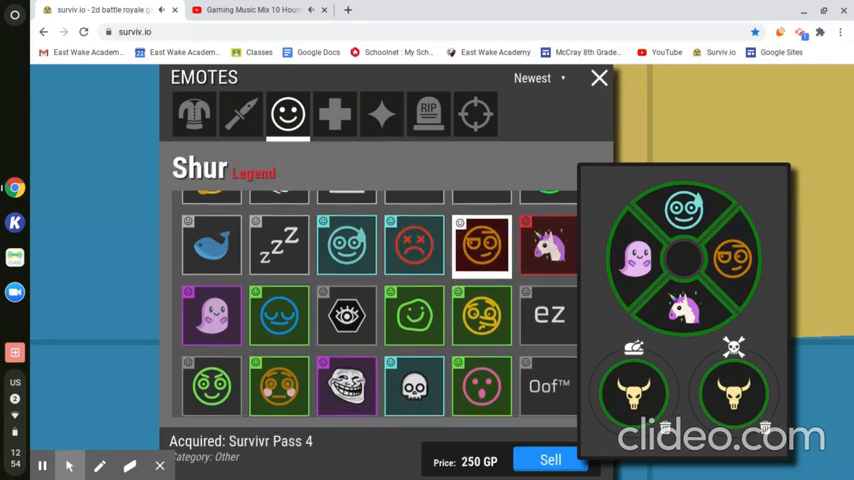
{"action": "left_click", "coordinate": [548, 244]}
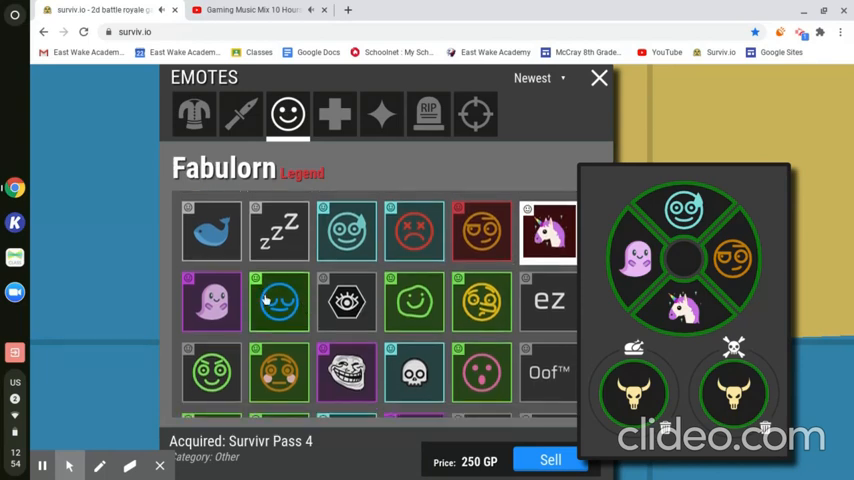
{"action": "left_click", "coordinate": [210, 302]}
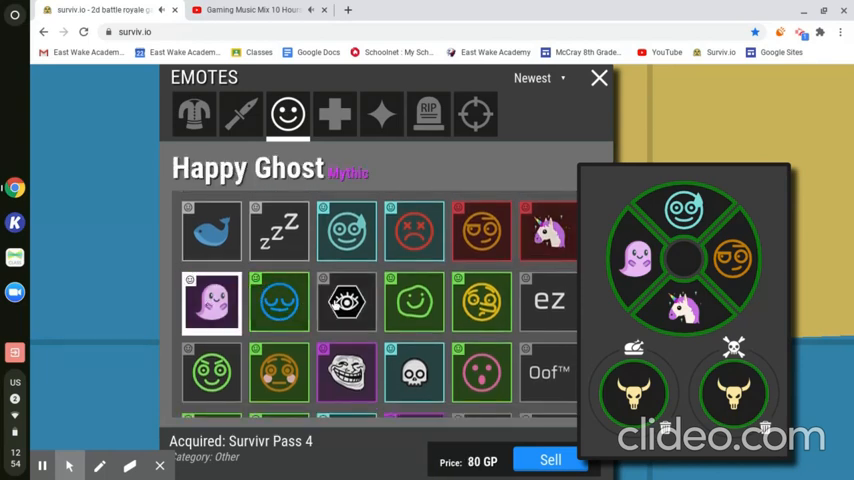
{"action": "left_click", "coordinate": [480, 302]}
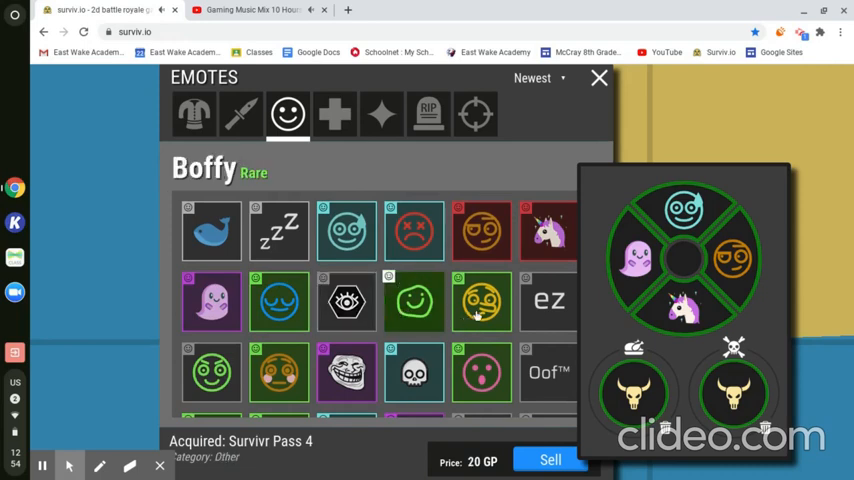
Preview the Lies, Oof, To Be Or Not?, Trollface and Flushed emotes
{"action": "left_click", "coordinate": [482, 296]}
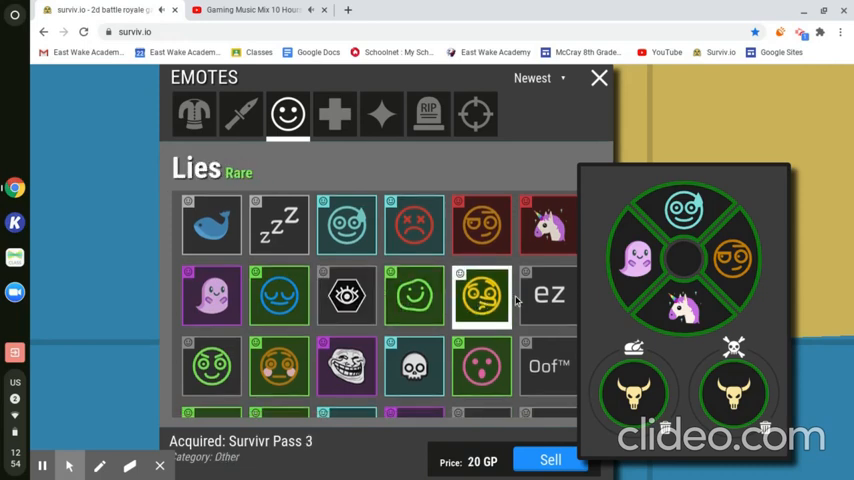
{"action": "left_click", "coordinate": [548, 358]}
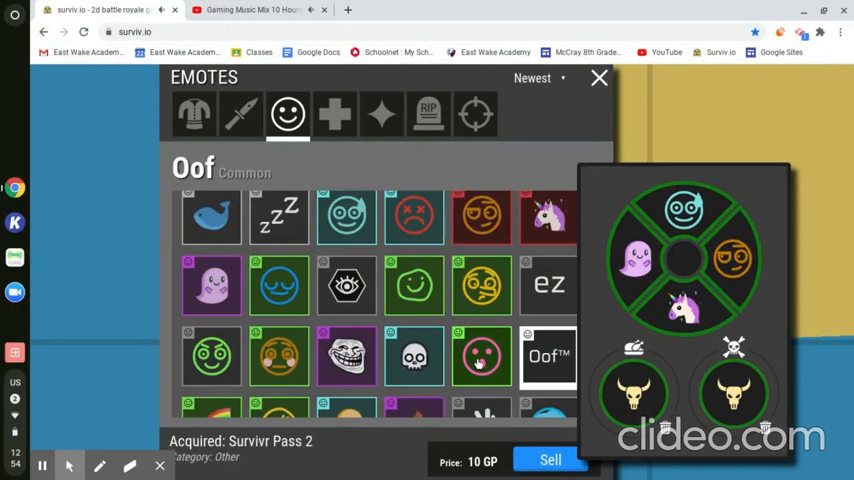
{"action": "left_click", "coordinate": [412, 356]}
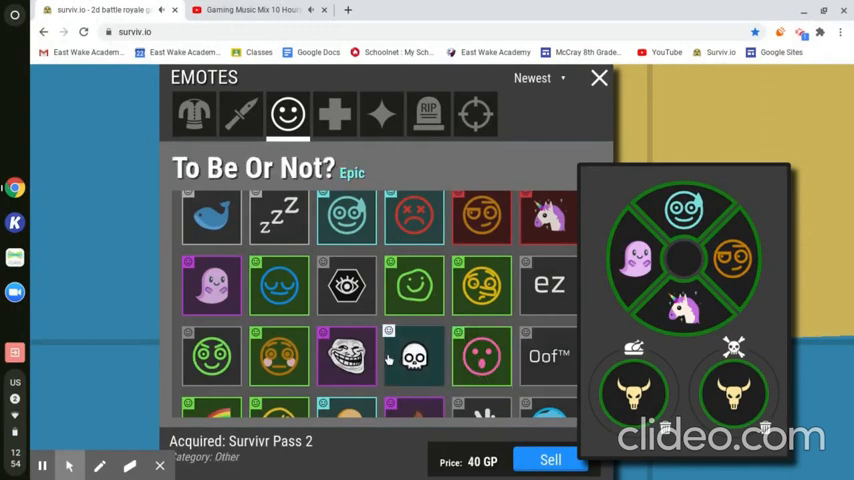
{"action": "left_click", "coordinate": [348, 356]}
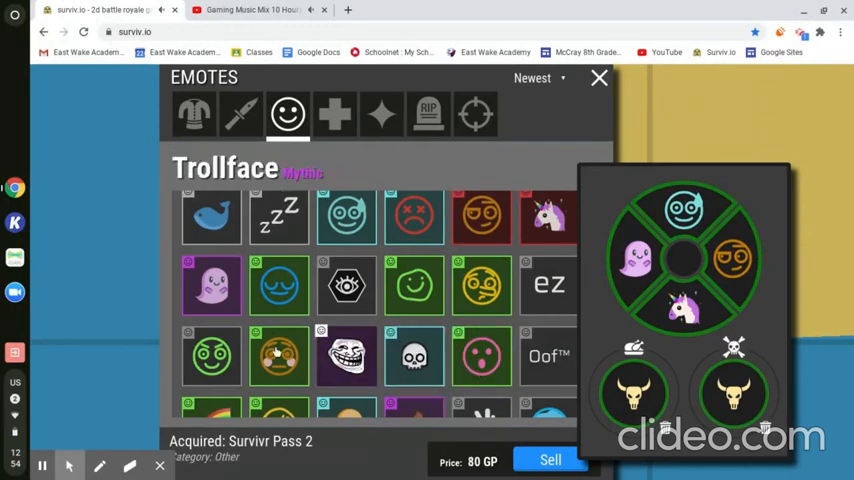
{"action": "left_click", "coordinate": [280, 356]}
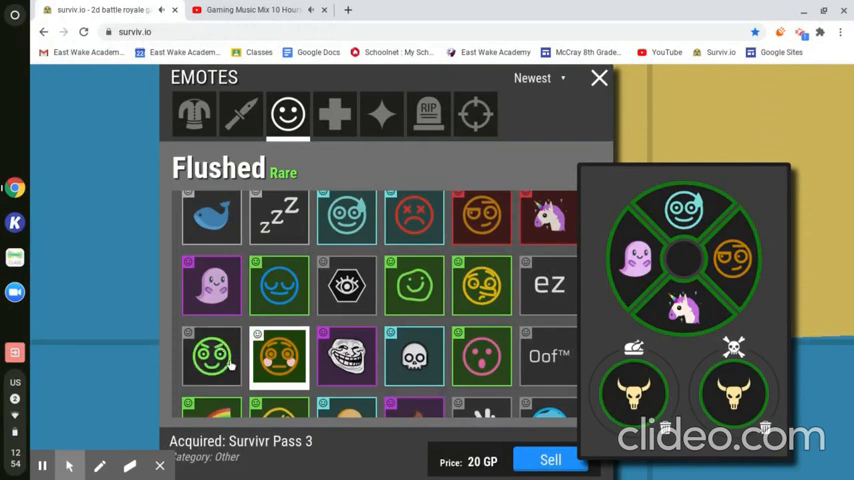
Preview the Ghost and Bandaged Face emotes, then move to the heal particles
{"action": "scroll", "scroll_direction": "down", "scroll_amount": 3}
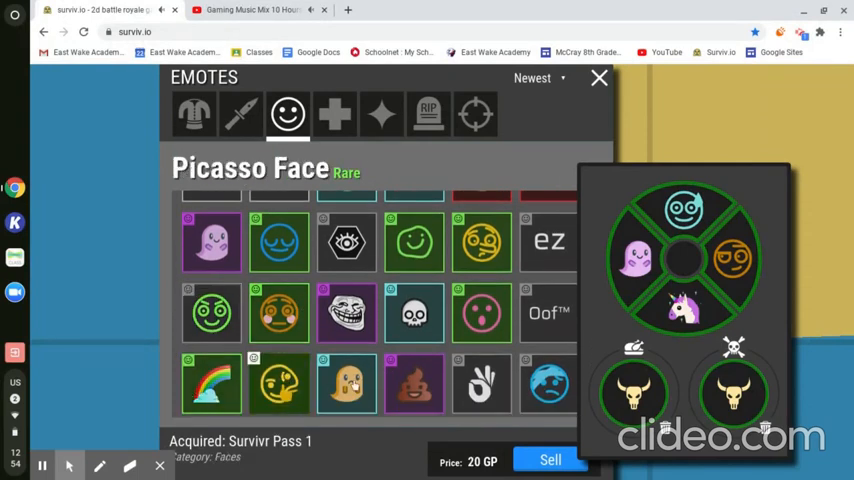
{"action": "left_click", "coordinate": [346, 384]}
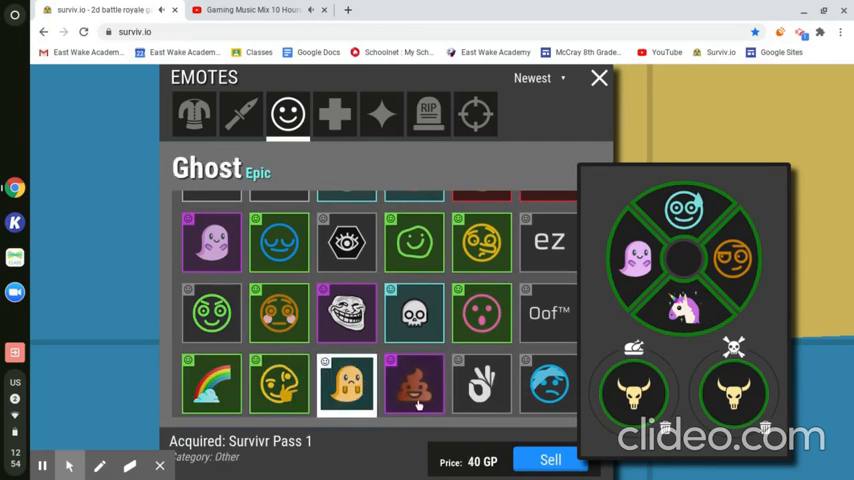
{"action": "left_click", "coordinate": [412, 384]}
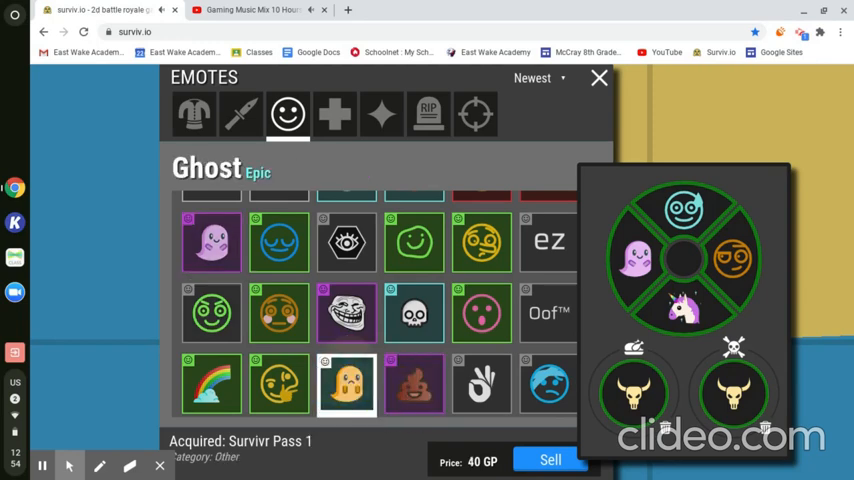
{"action": "left_click", "coordinate": [480, 384]}
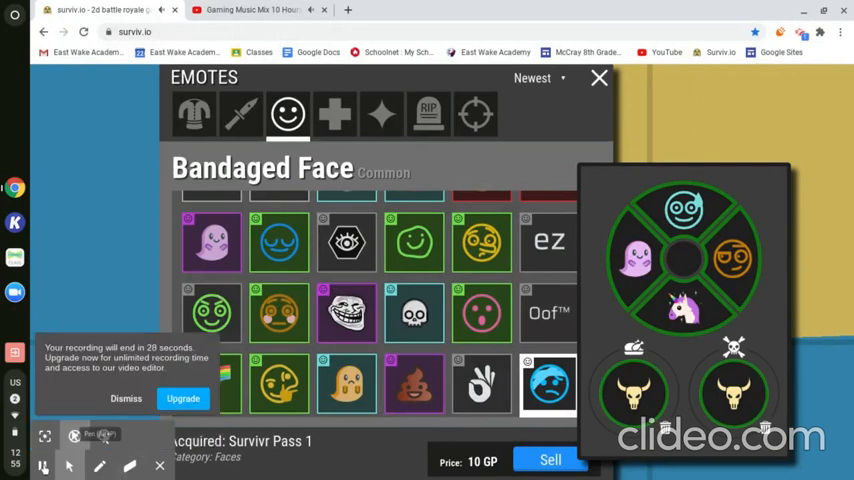
{"action": "left_click", "coordinate": [336, 112]}
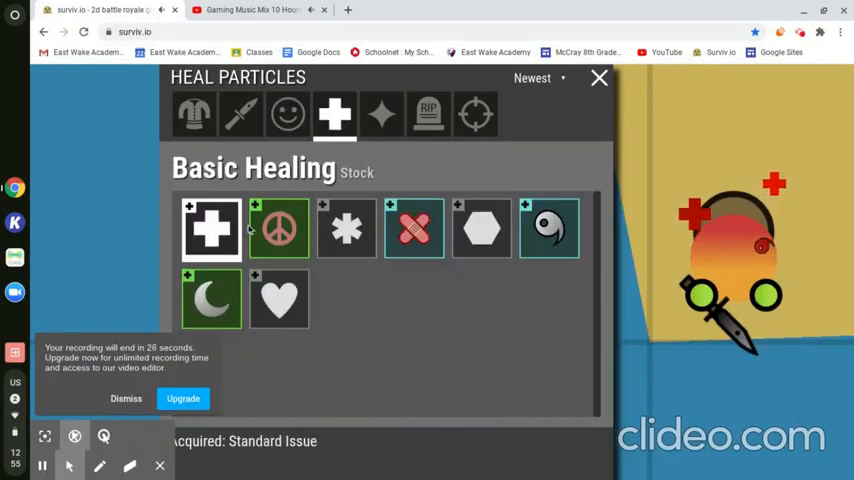
Preview the Patch Job and Blood Moon heal particles, then move to the boost particles
{"action": "left_click", "coordinate": [278, 230]}
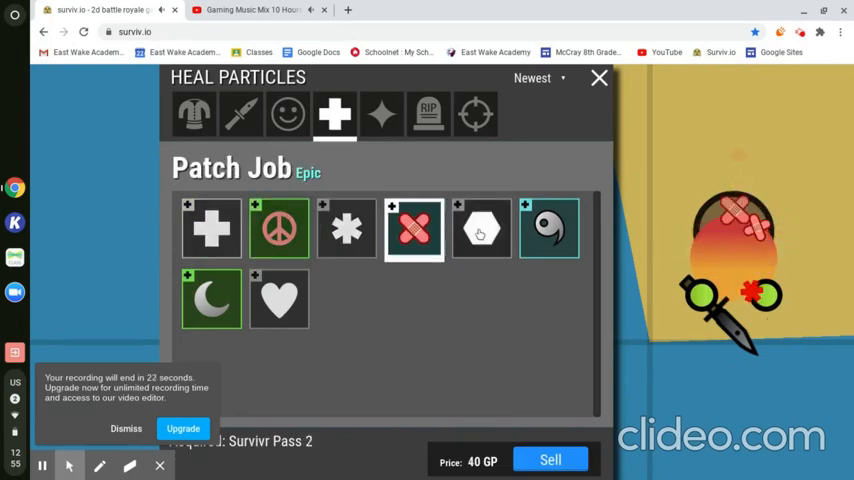
{"action": "left_click", "coordinate": [480, 228]}
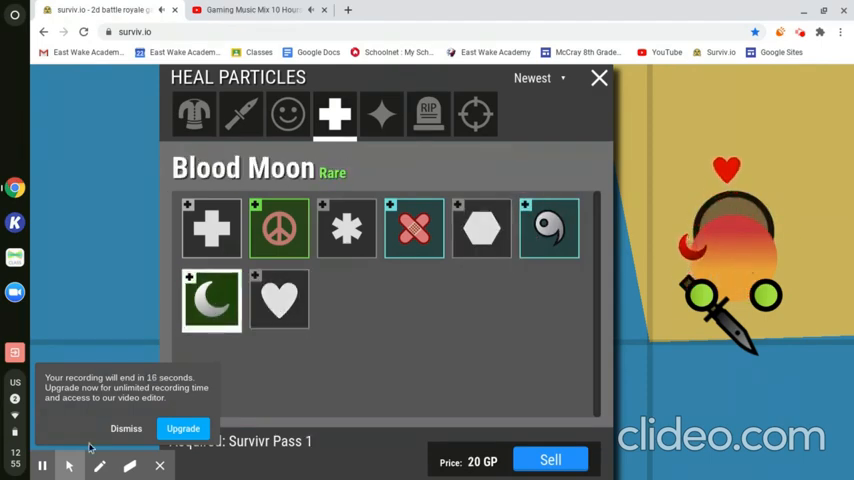
{"action": "left_click", "coordinate": [380, 112]}
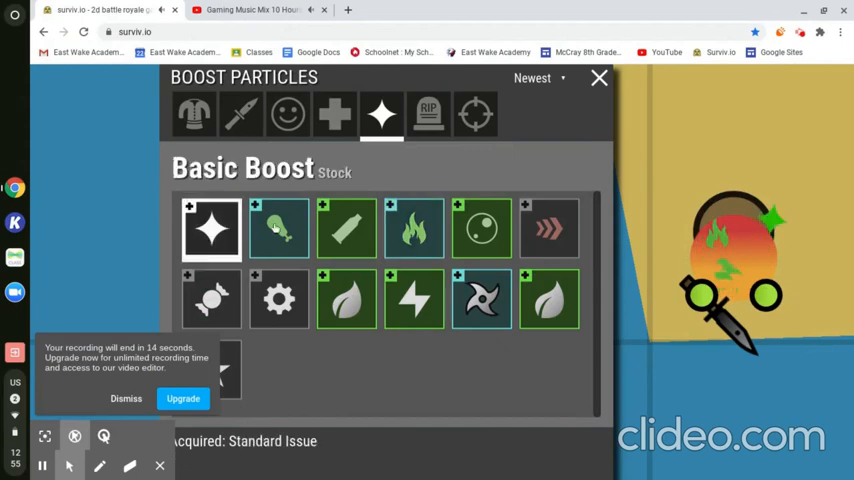
Preview the On Fire, Speedify, Shuriken, Naturalize and Starboost boost particles
{"action": "left_click", "coordinate": [414, 228]}
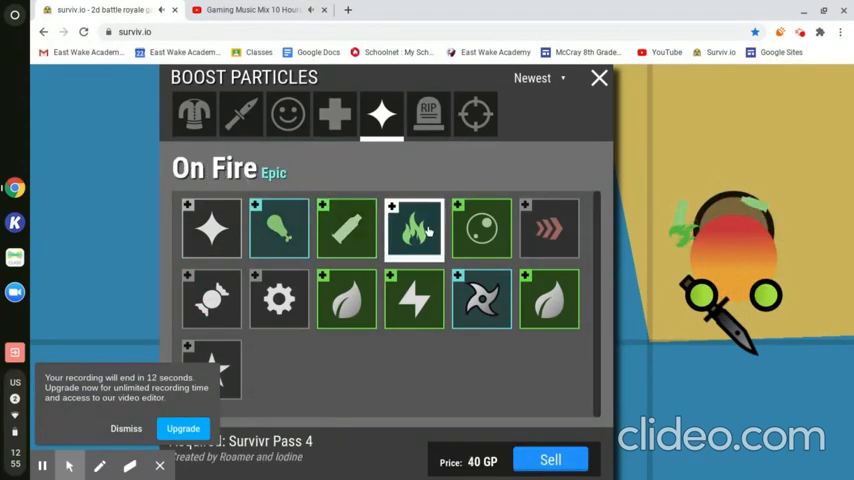
{"action": "left_click", "coordinate": [548, 228]}
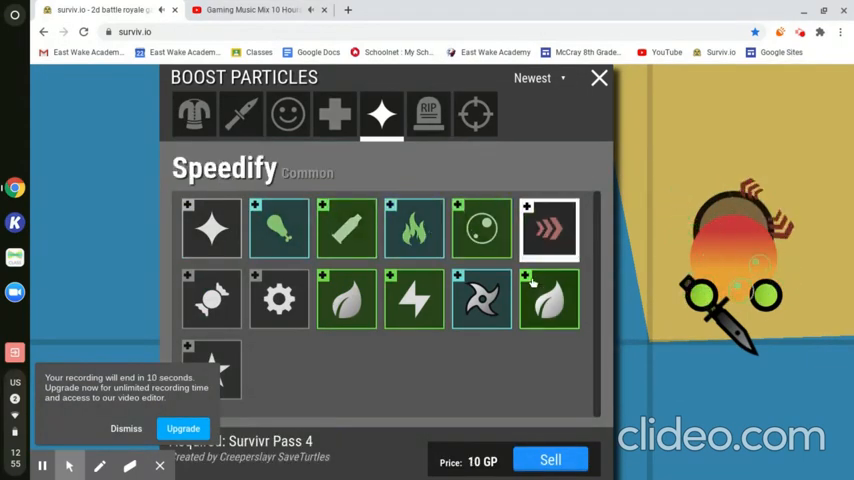
{"action": "left_click", "coordinate": [480, 300]}
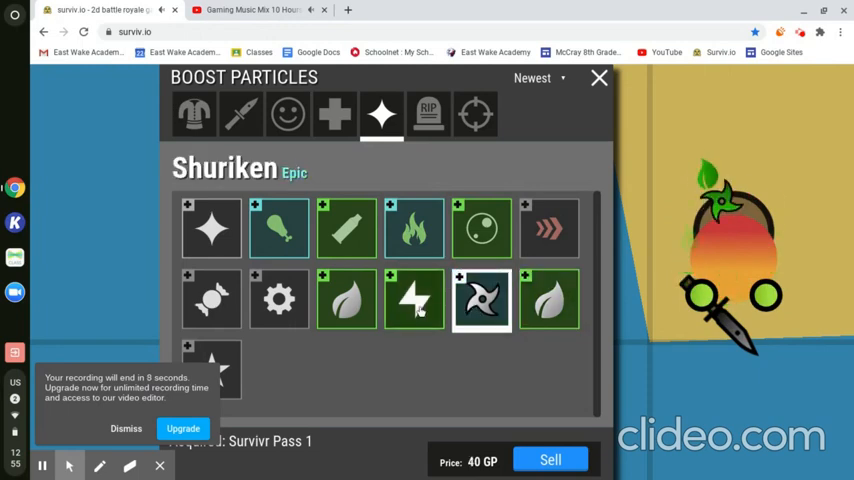
{"action": "left_click", "coordinate": [346, 298]}
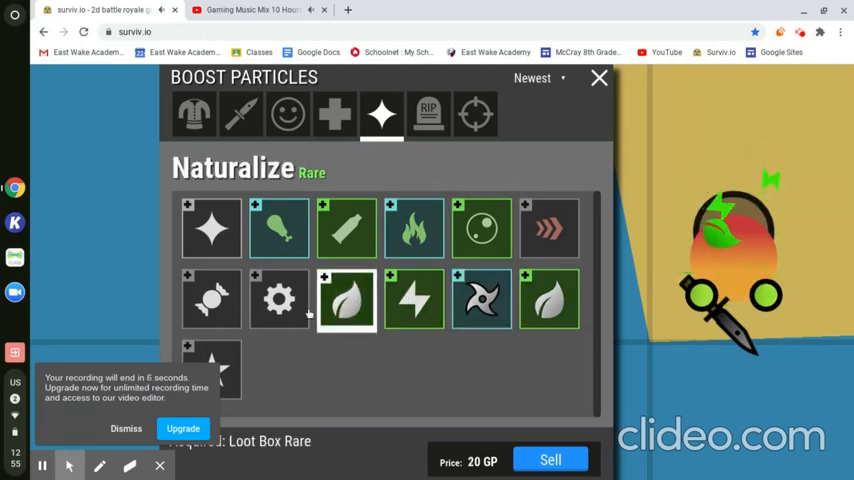
{"action": "left_click", "coordinate": [280, 300]}
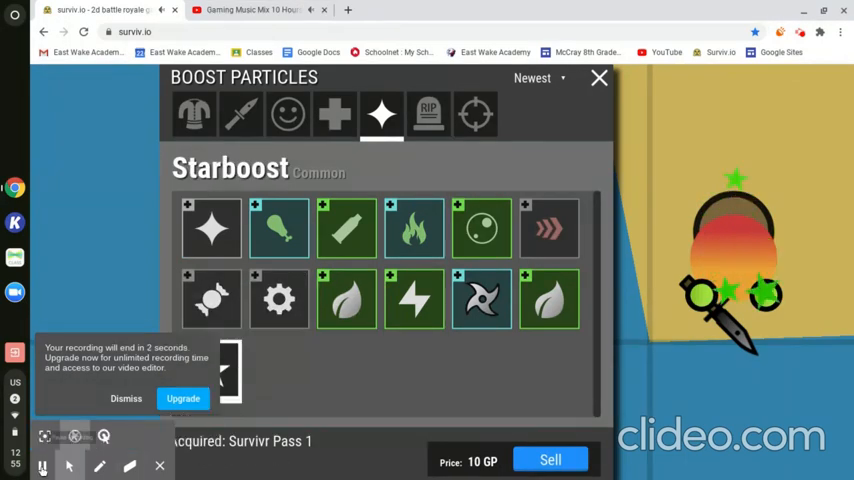
Switch to the YouTube intro video and play it full screen
{"action": "left_click", "coordinate": [250, 10]}
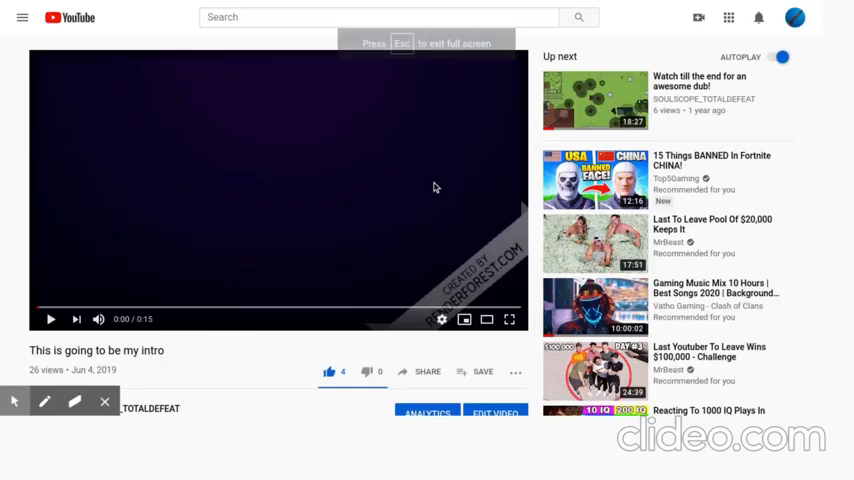
{"action": "left_click", "coordinate": [508, 320]}
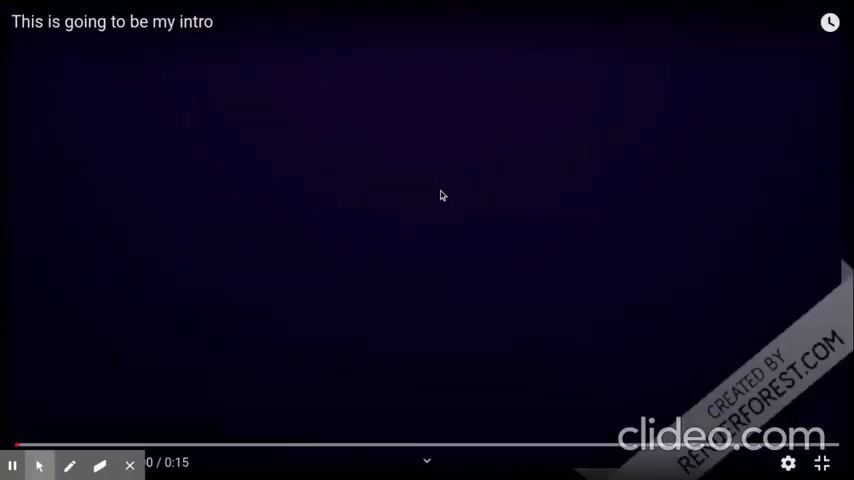